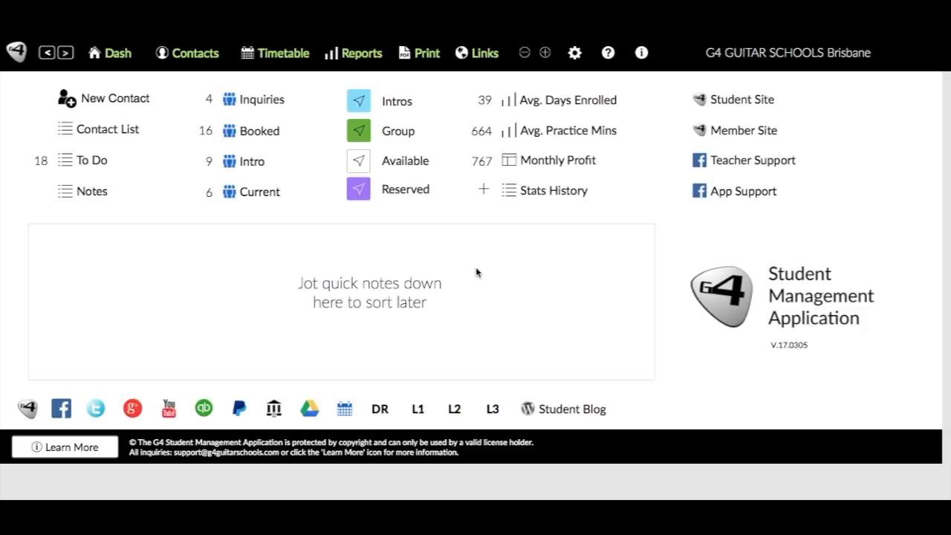
{"action": "mouse_move", "coordinate": [224, 232]}
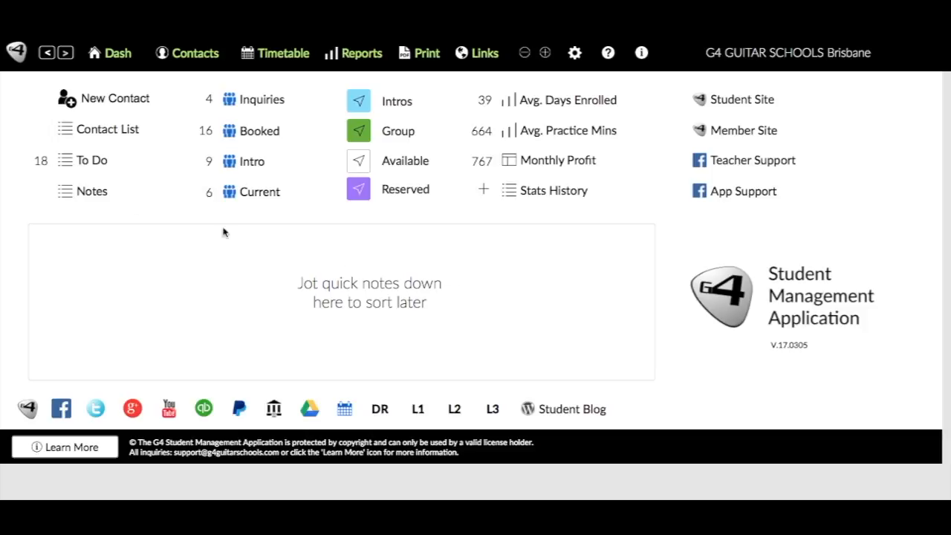
{"action": "mouse_move", "coordinate": [82, 166]}
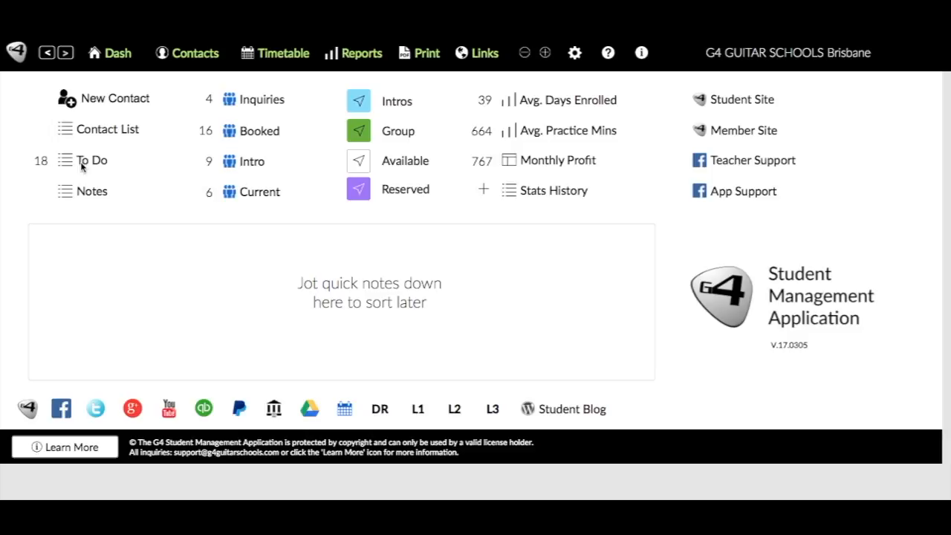
{"action": "mouse_move", "coordinate": [146, 119]}
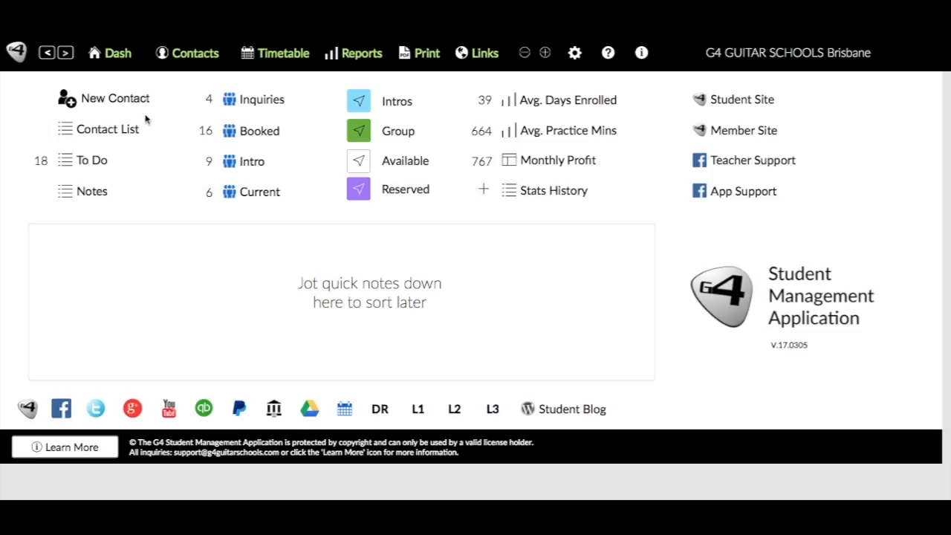
{"action": "mouse_move", "coordinate": [69, 98]}
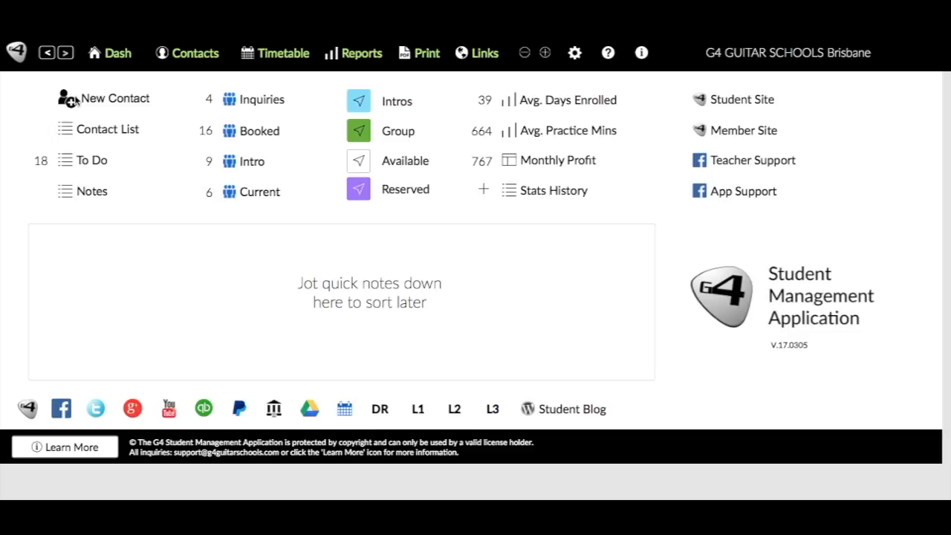
{"action": "mouse_move", "coordinate": [89, 101]}
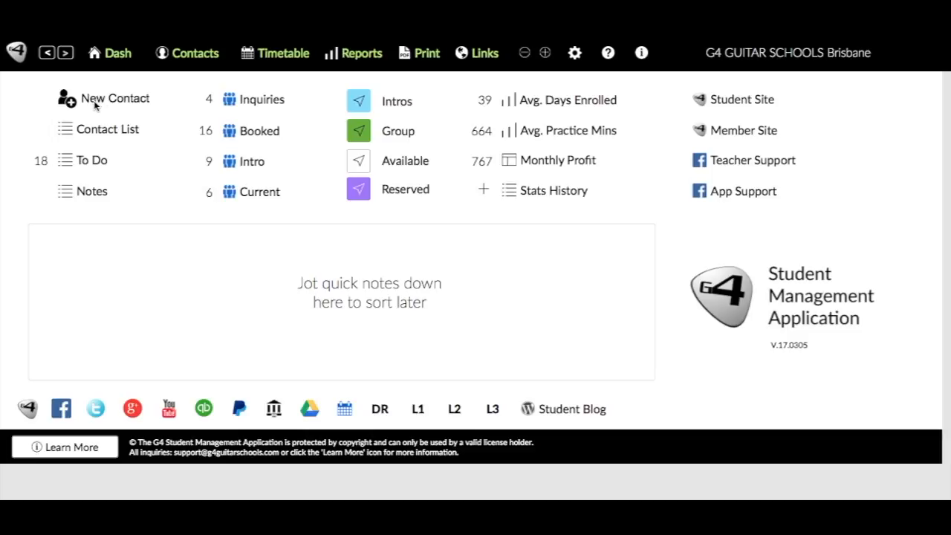
- Create a new Student contact with first name Joe and last name Intro
{"action": "left_click", "coordinate": [114, 98]}
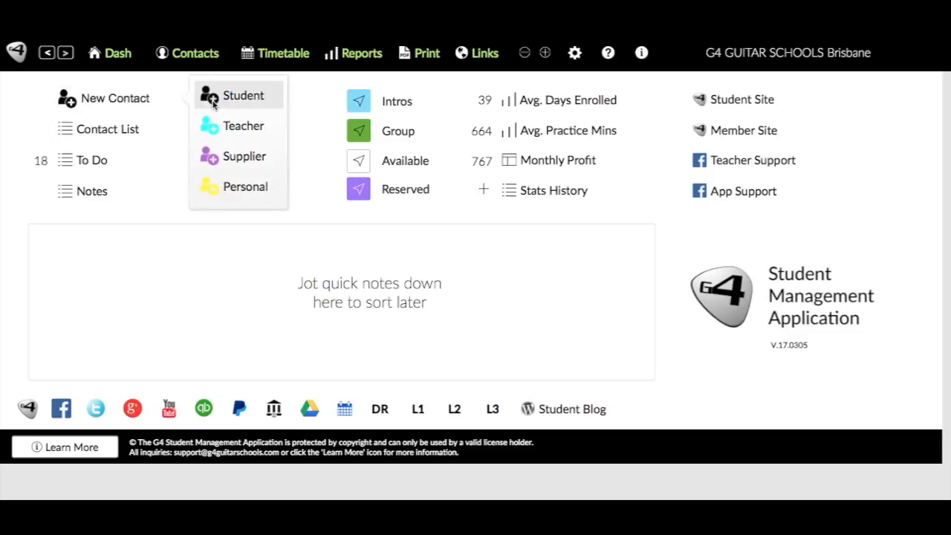
{"action": "left_click", "coordinate": [243, 95]}
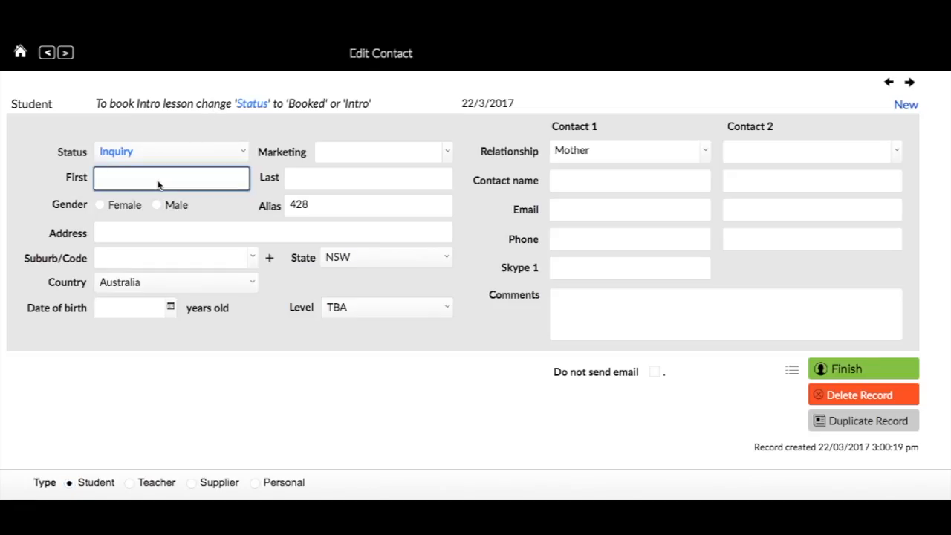
{"action": "type", "text": "Joe"}
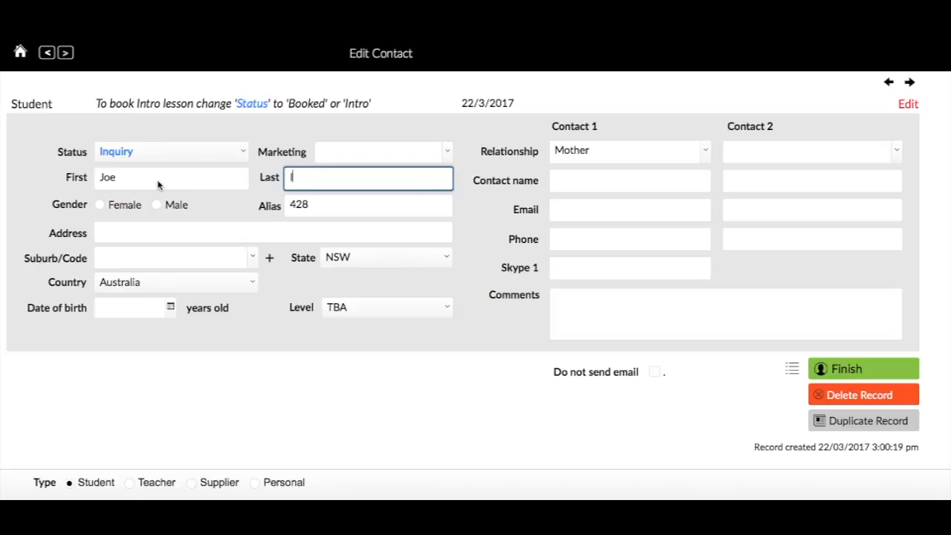
{"action": "type", "text": "Intro"}
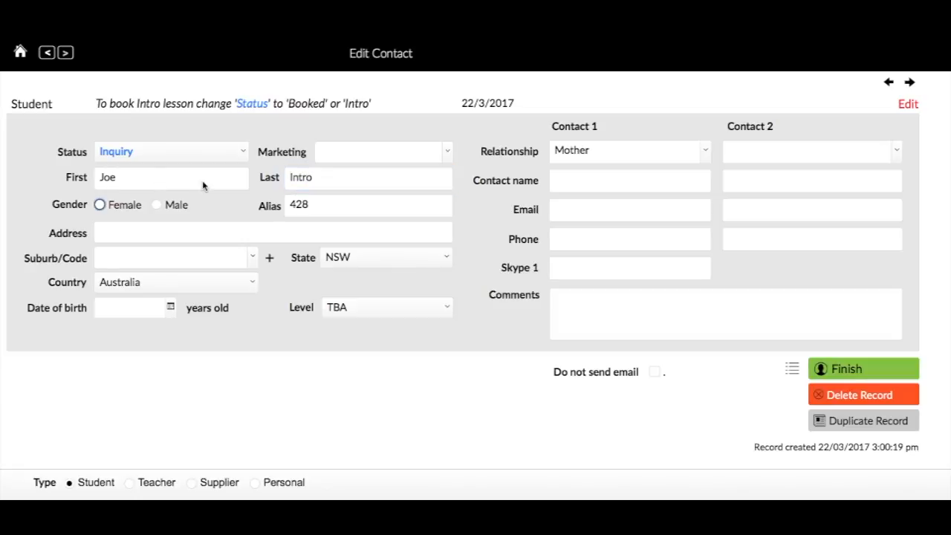
{"action": "mouse_move", "coordinate": [210, 349]}
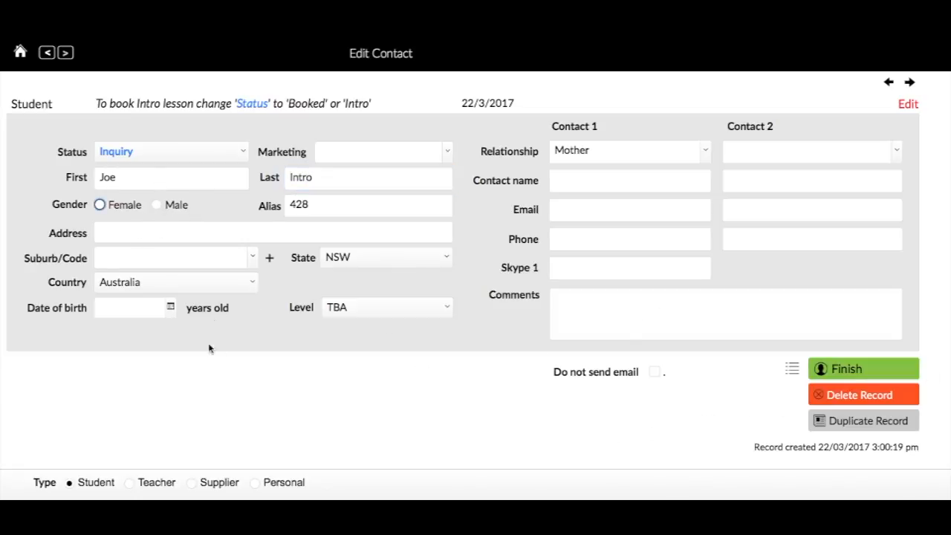
{"action": "mouse_move", "coordinate": [172, 202]}
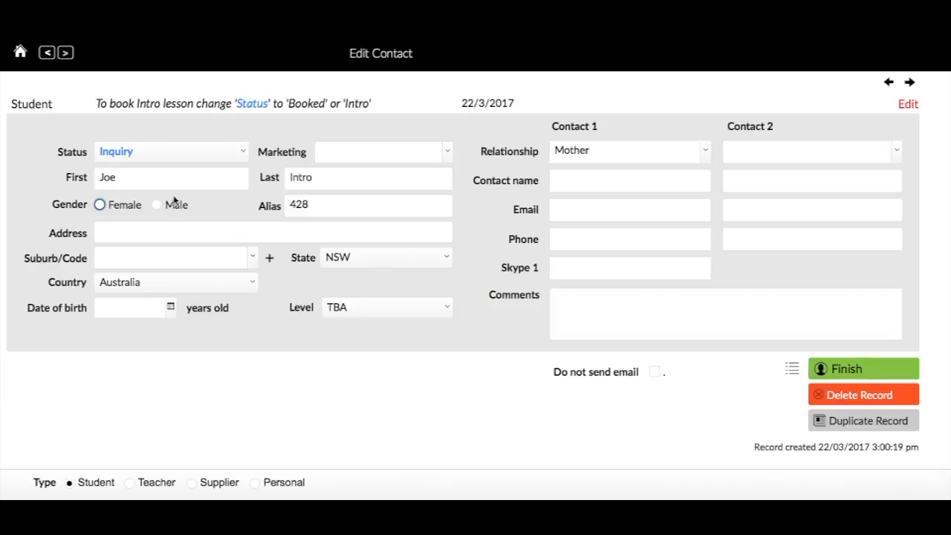
- Set Joe Intro's status from Inquiry to Booked
{"action": "left_click", "coordinate": [171, 152]}
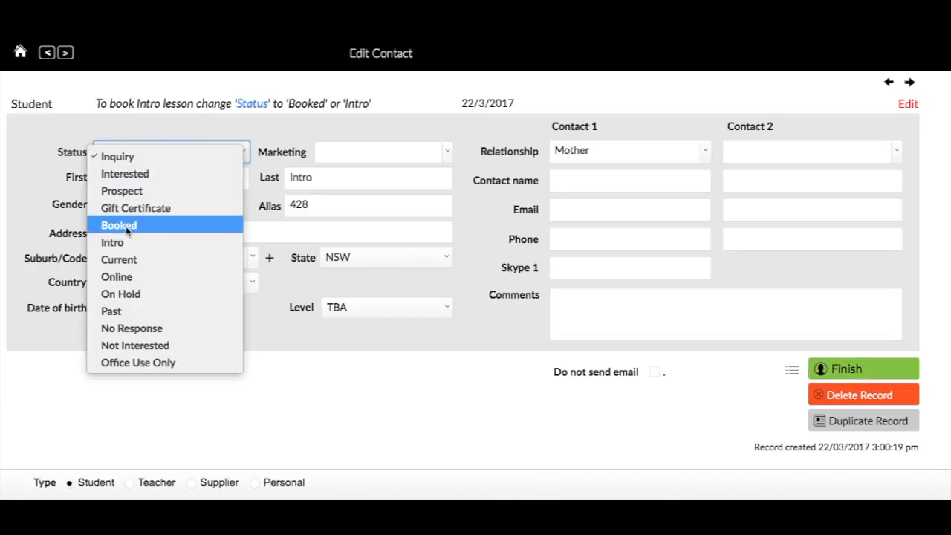
{"action": "left_click", "coordinate": [116, 156]}
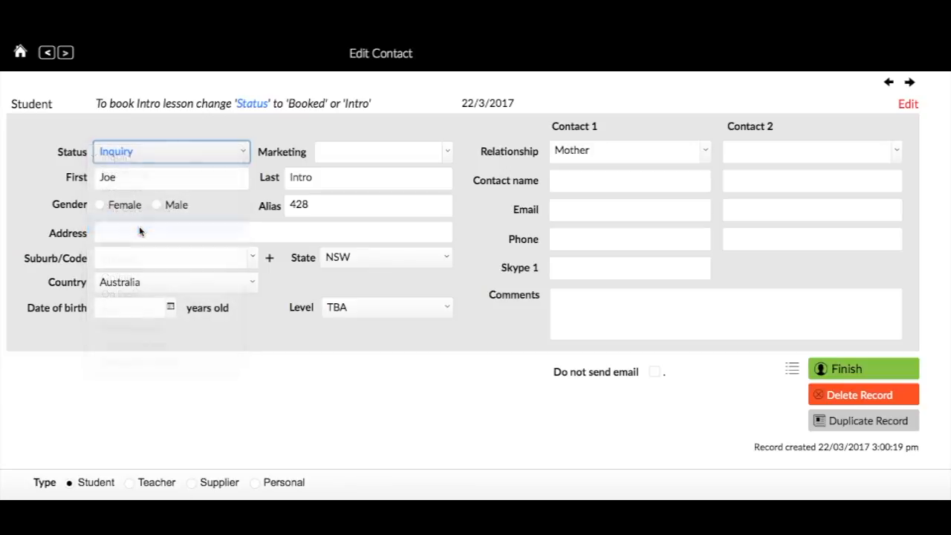
{"action": "left_click", "coordinate": [171, 152]}
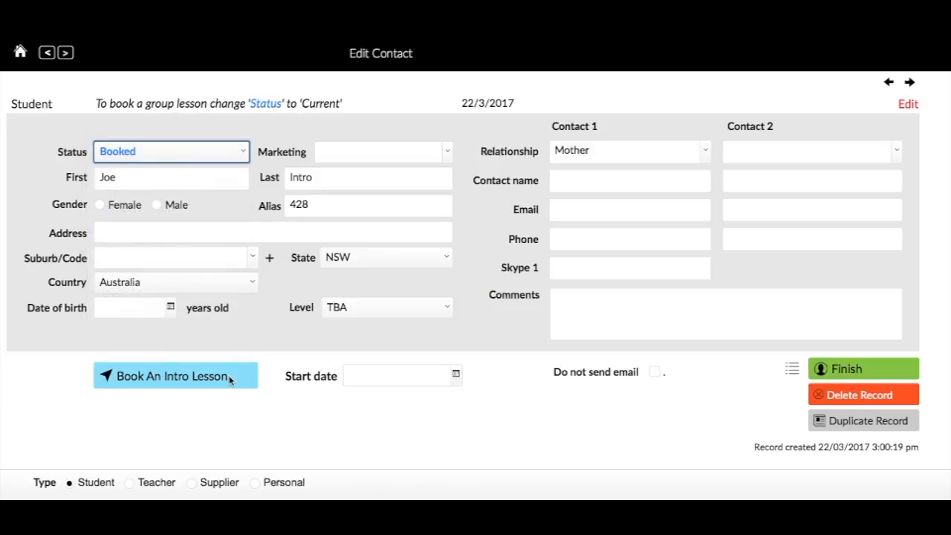
- Start booking Joe Intro's intro lesson and browse the Monday slot timetable
{"action": "left_click", "coordinate": [175, 374]}
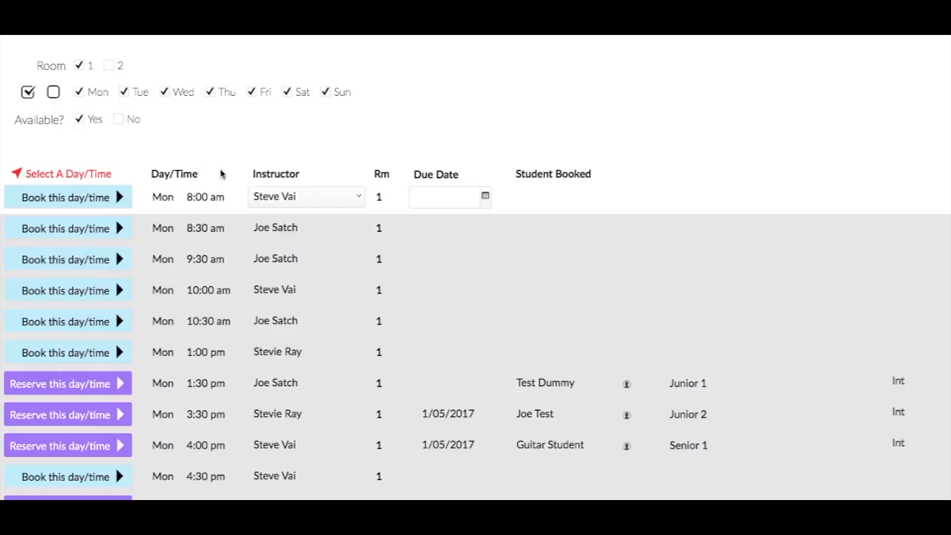
{"action": "mouse_move", "coordinate": [205, 106]}
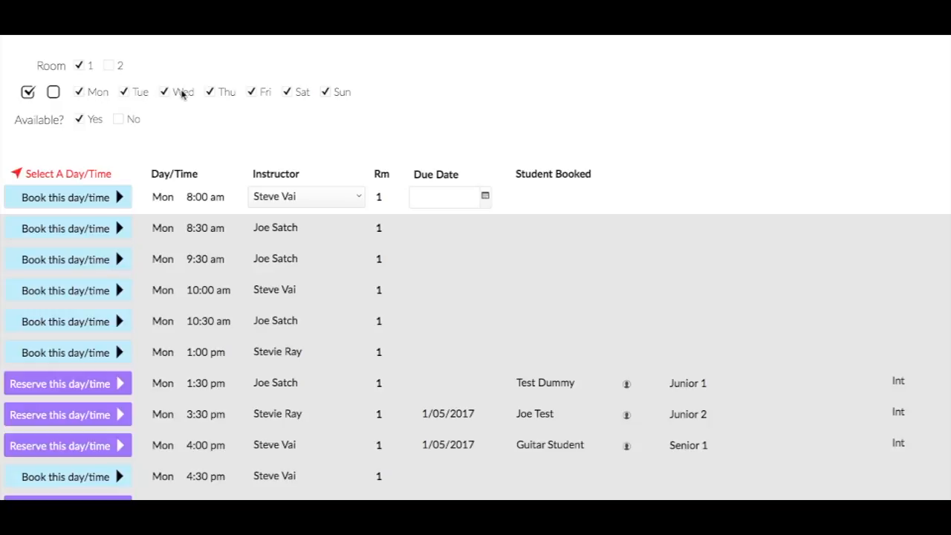
{"action": "mouse_move", "coordinate": [67, 196]}
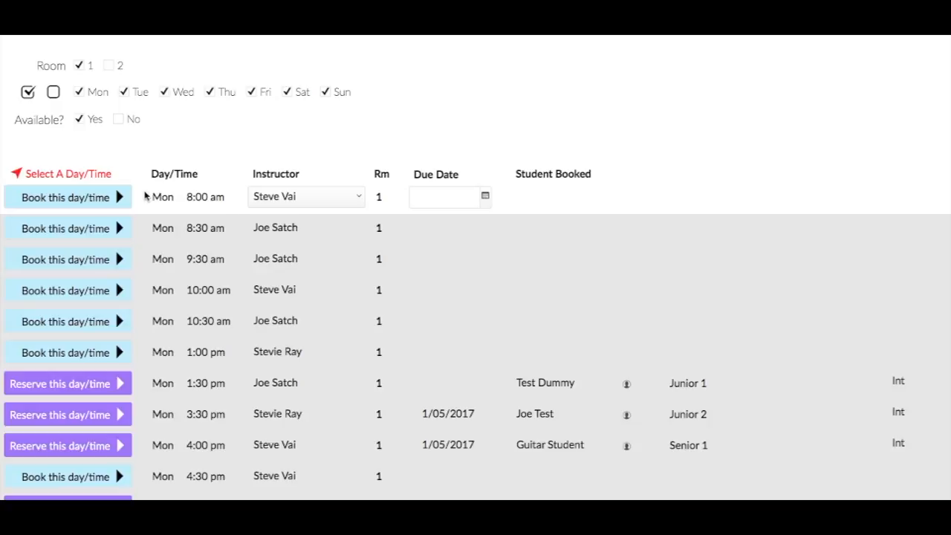
{"action": "mouse_move", "coordinate": [62, 383]}
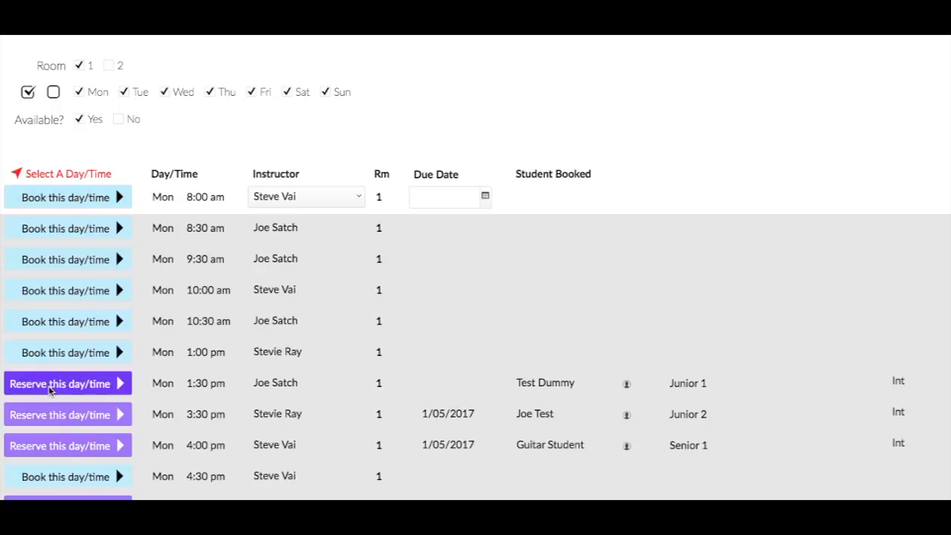
{"action": "mouse_move", "coordinate": [156, 252]}
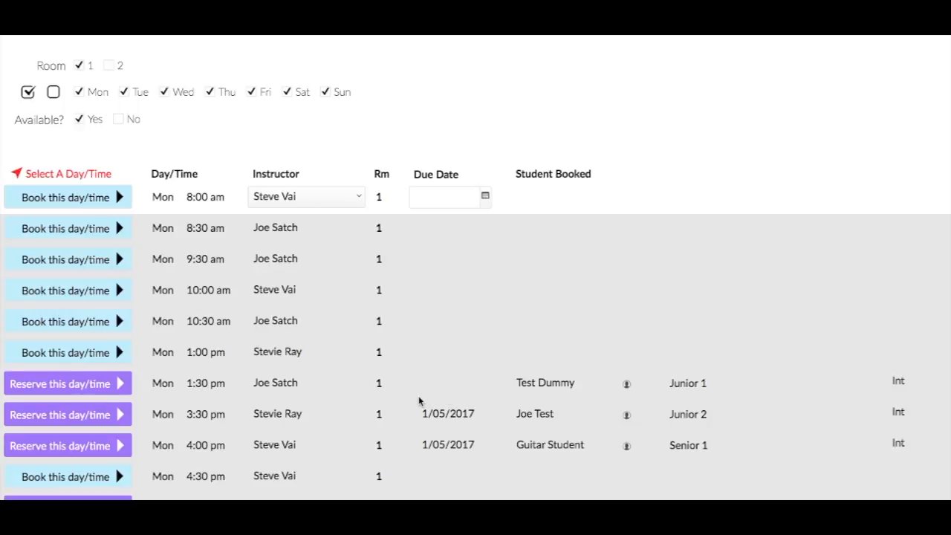
{"action": "scroll", "scroll_direction": "down", "scroll_amount": 3}
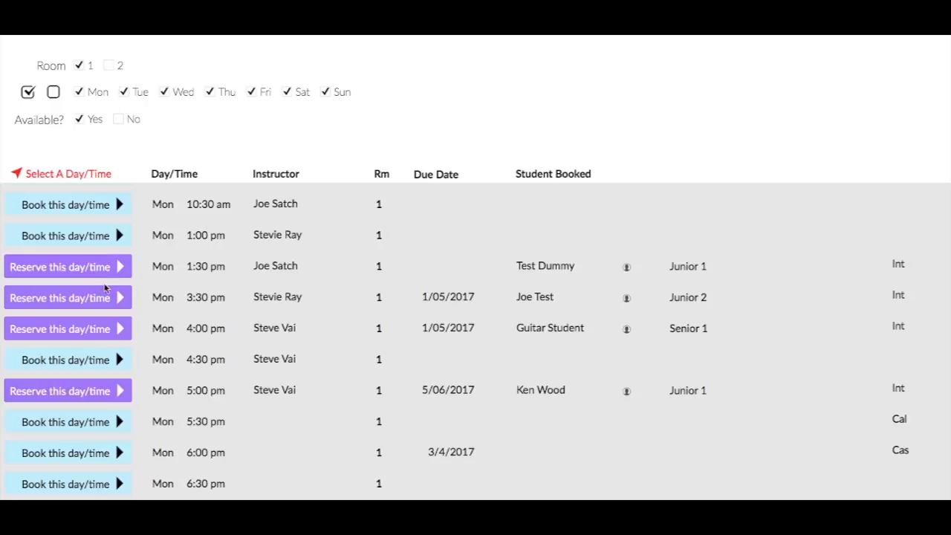
{"action": "scroll", "scroll_direction": "down", "scroll_amount": 3}
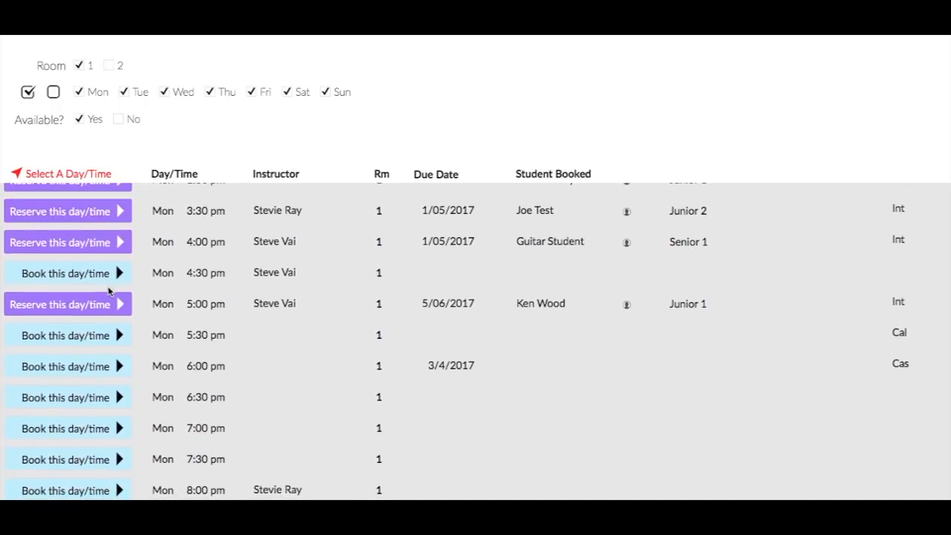
{"action": "mouse_move", "coordinate": [449, 220]}
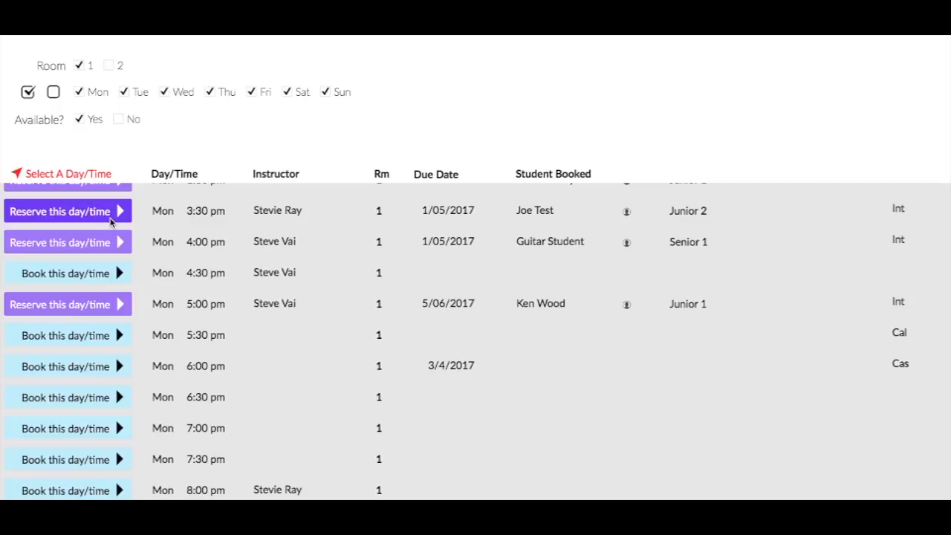
{"action": "mouse_move", "coordinate": [470, 214]}
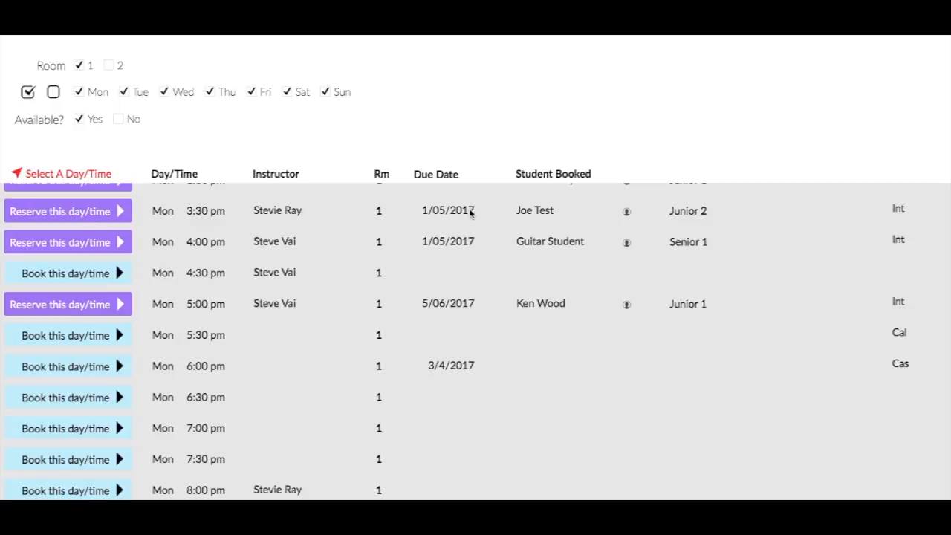
{"action": "scroll", "scroll_direction": "up", "scroll_amount": 3}
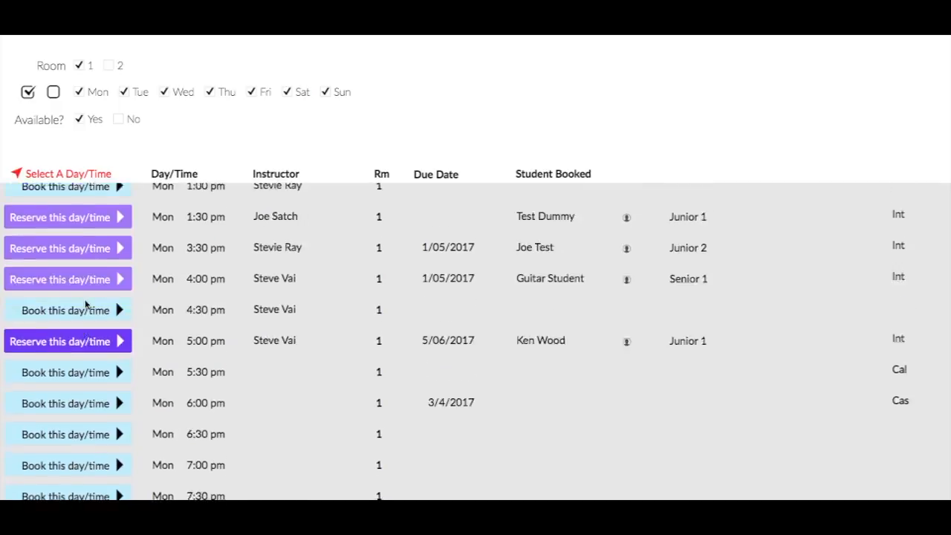
{"action": "scroll", "scroll_direction": "up", "scroll_amount": 3}
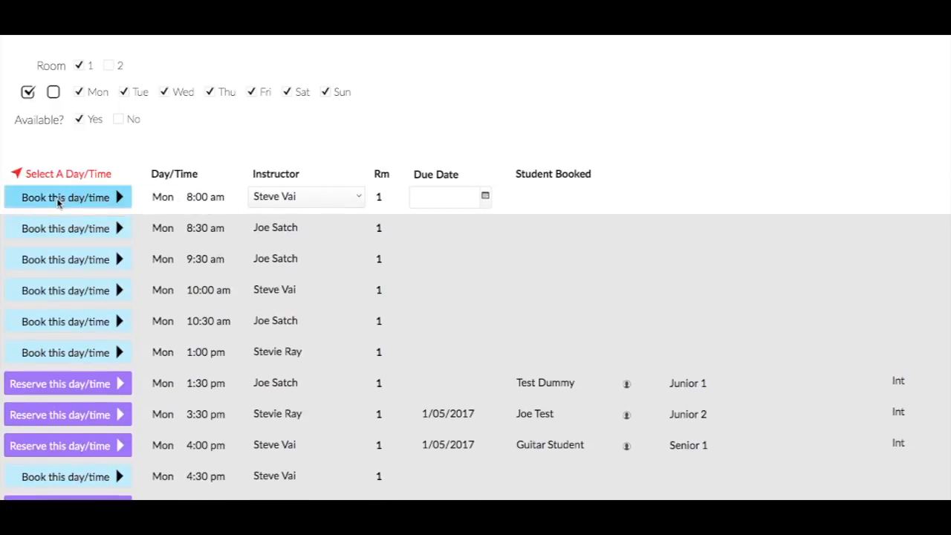
{"action": "left_click", "coordinate": [62, 196]}
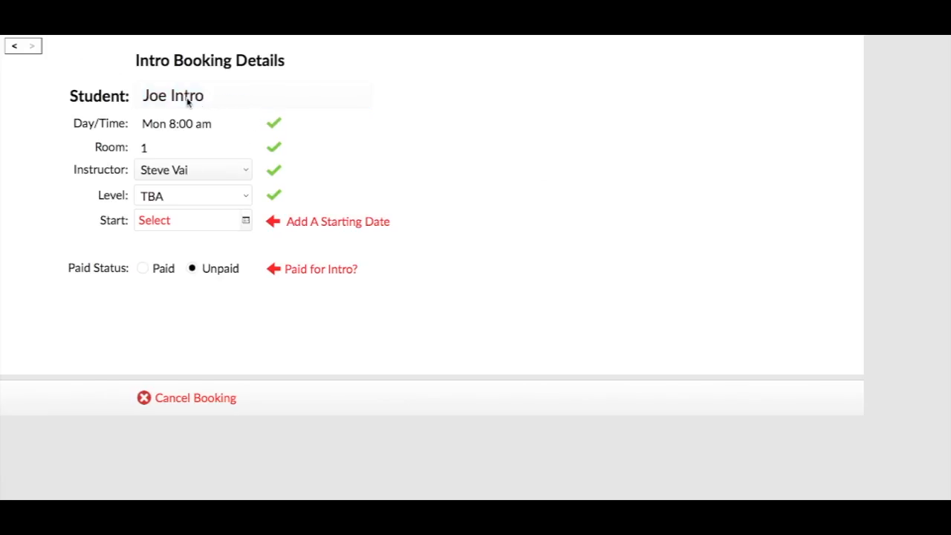
{"action": "double_click", "coordinate": [173, 95]}
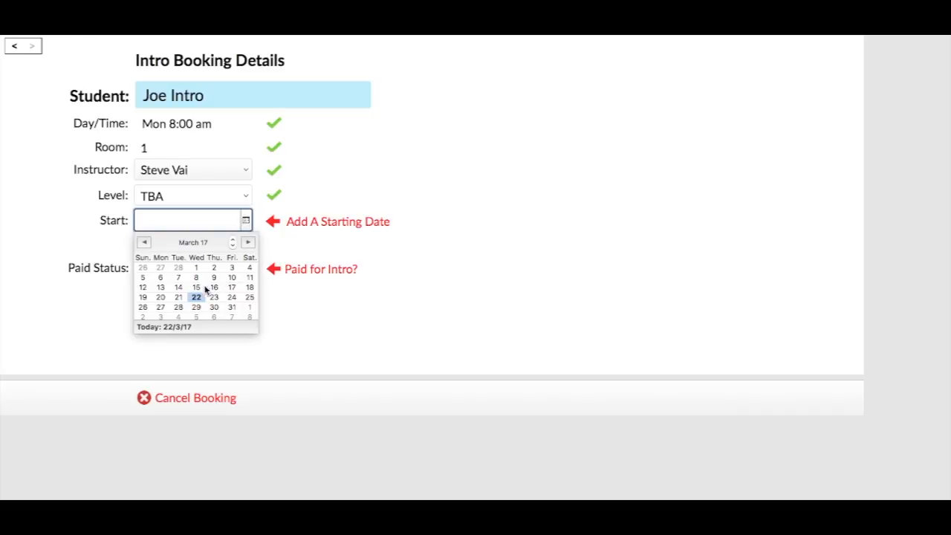
{"action": "mouse_move", "coordinate": [157, 312]}
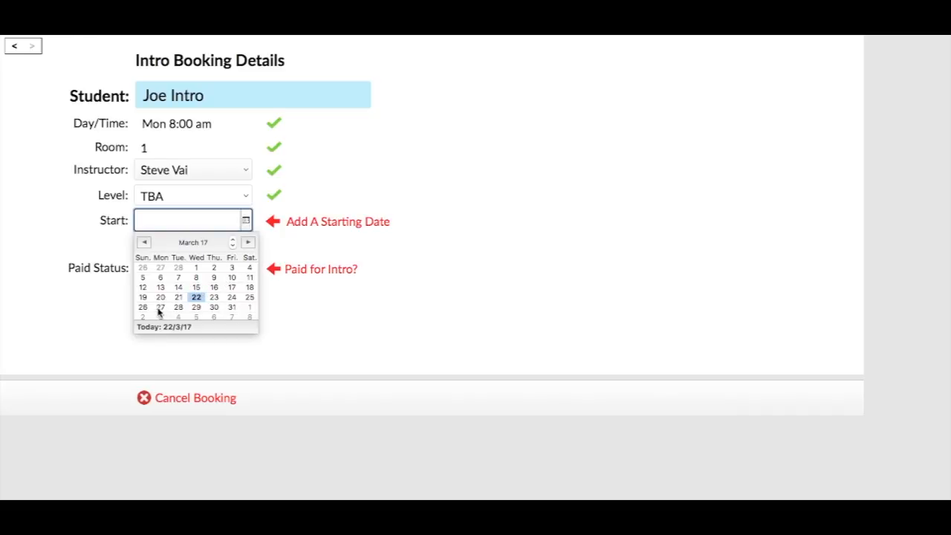
{"action": "left_click", "coordinate": [160, 306]}
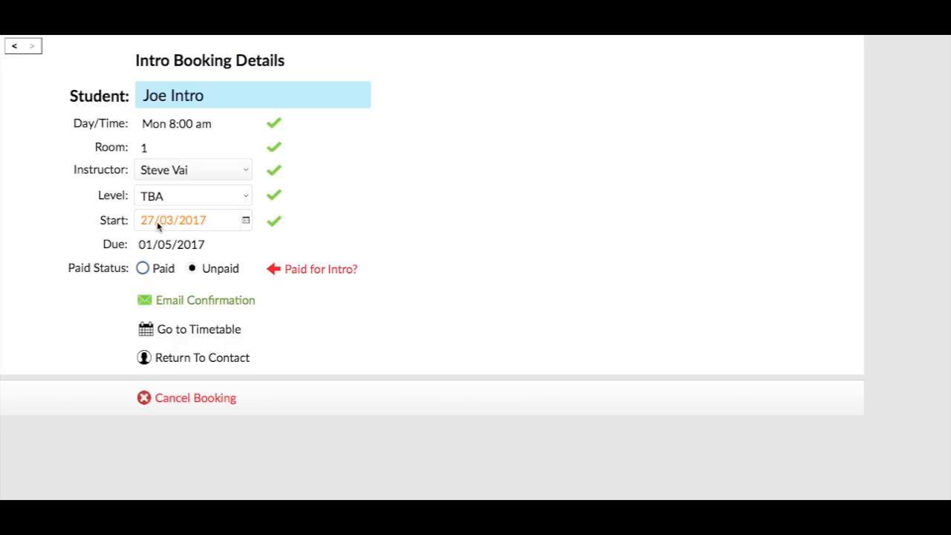
{"action": "mouse_move", "coordinate": [190, 234]}
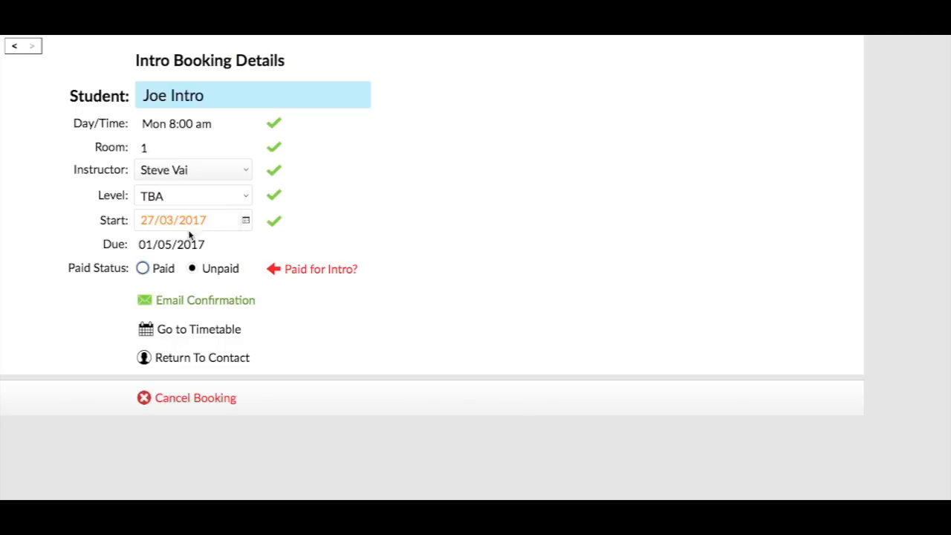
{"action": "mouse_move", "coordinate": [156, 249]}
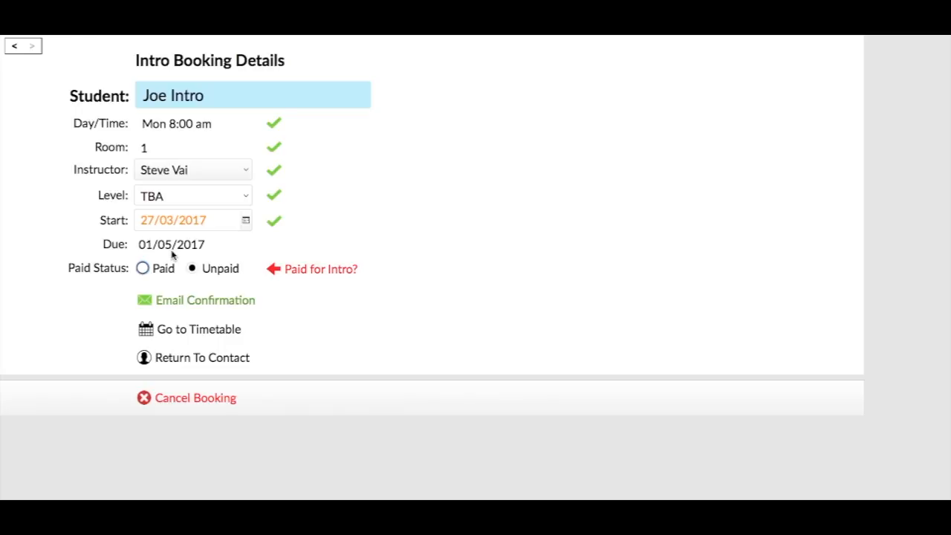
{"action": "mouse_move", "coordinate": [201, 349]}
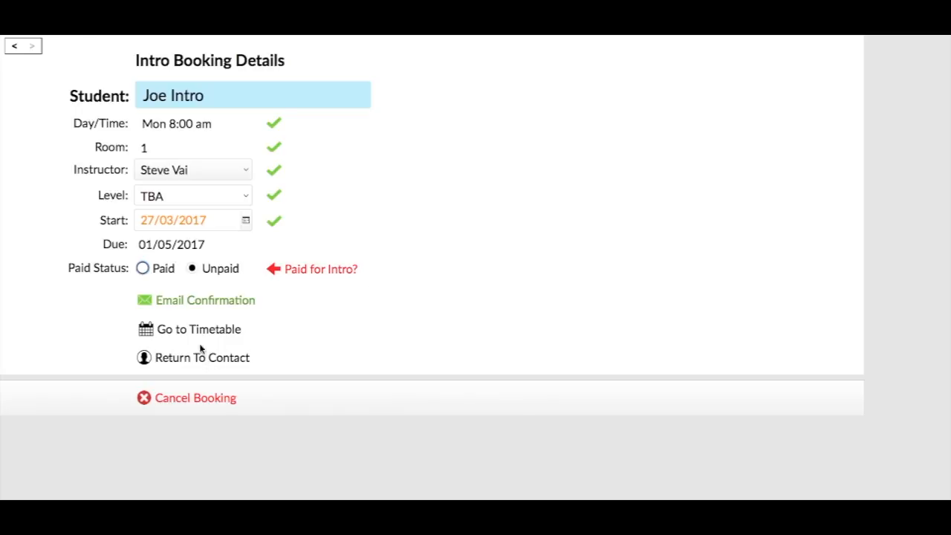
{"action": "mouse_move", "coordinate": [238, 268]}
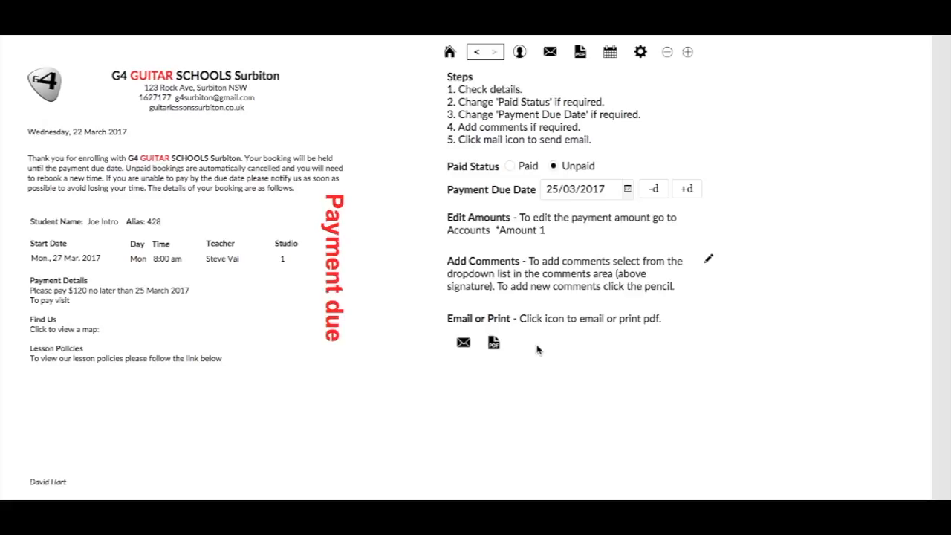
{"action": "mouse_move", "coordinate": [498, 251]}
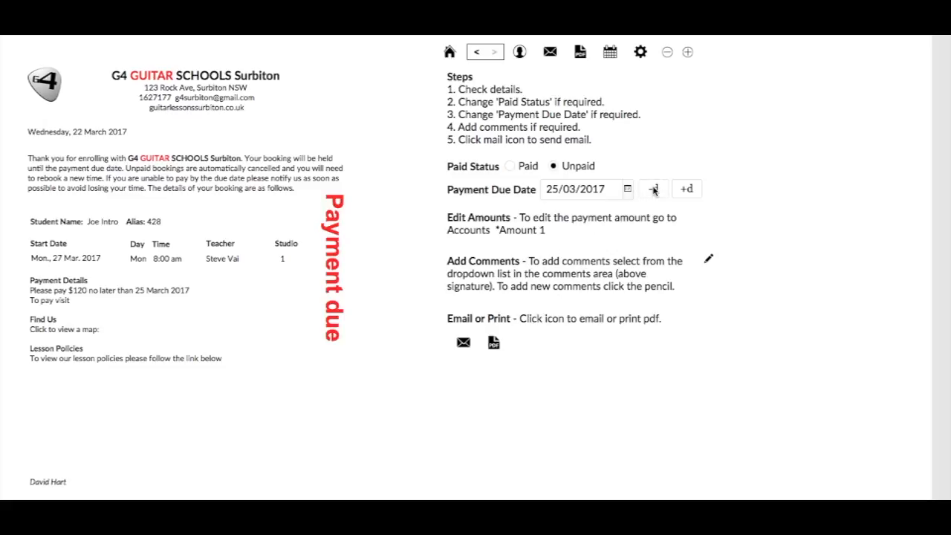
- Move Joe Intro's payment due date one day earlier to 24/3/2017
{"action": "left_click", "coordinate": [652, 187]}
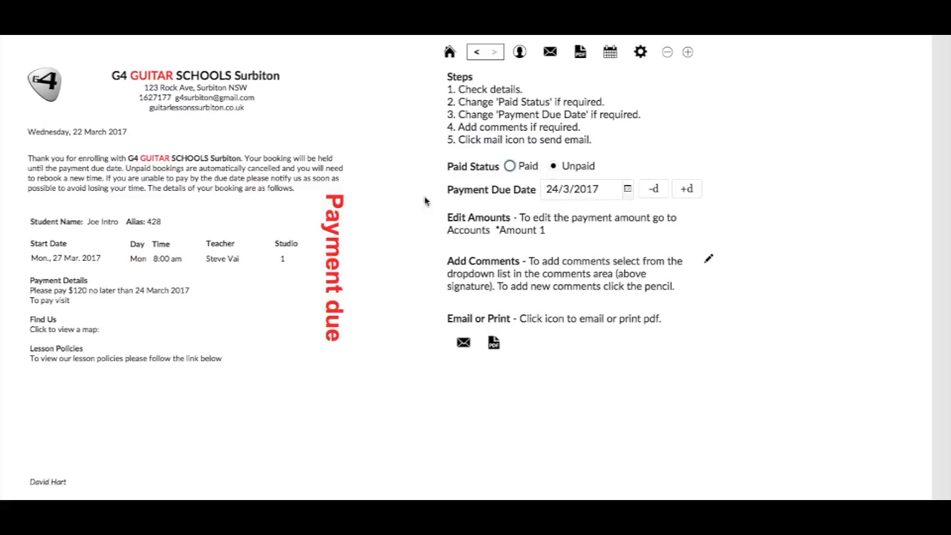
{"action": "mouse_move", "coordinate": [508, 181]}
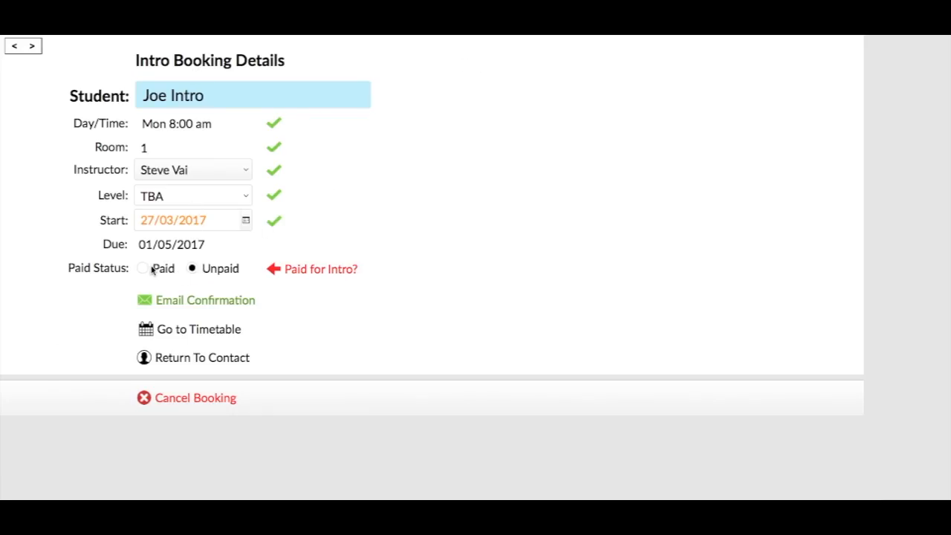
- Mark Joe Intro's intro booking Paid, check the PAID confirmation letter, and return to the timetable
{"action": "left_click", "coordinate": [143, 267]}
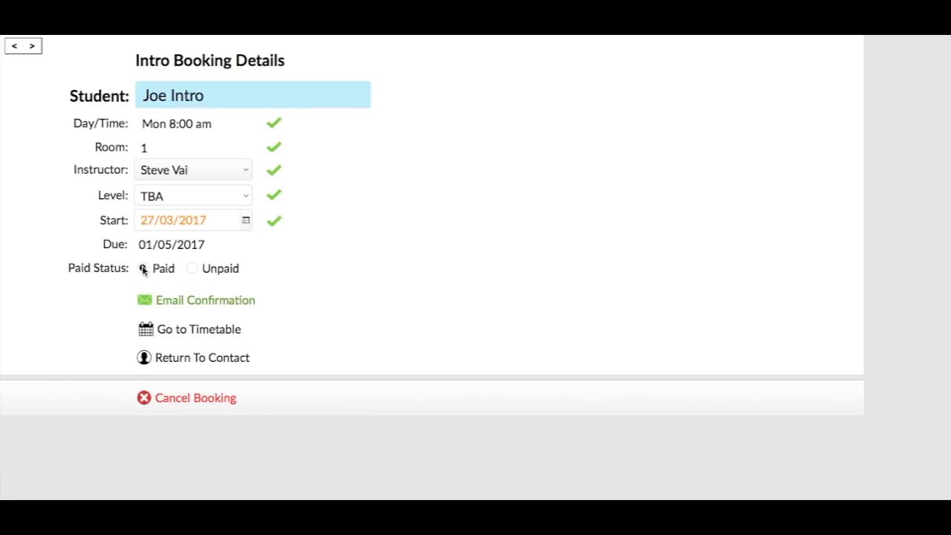
{"action": "left_click", "coordinate": [205, 300]}
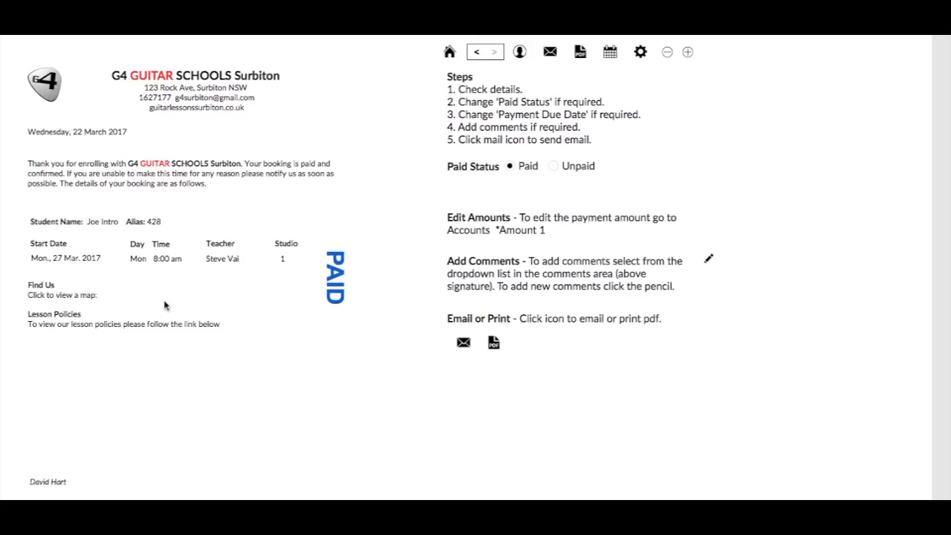
{"action": "mouse_move", "coordinate": [39, 229]}
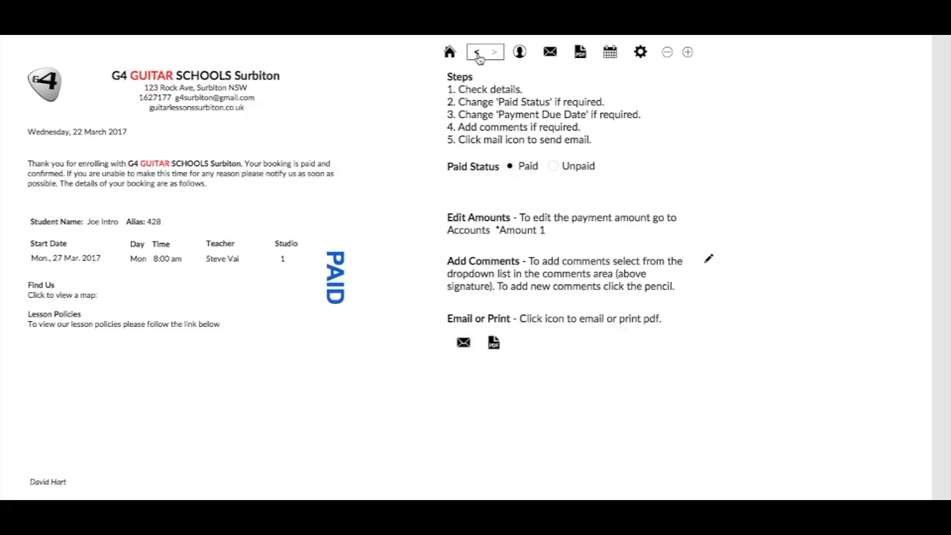
{"action": "left_click", "coordinate": [484, 50]}
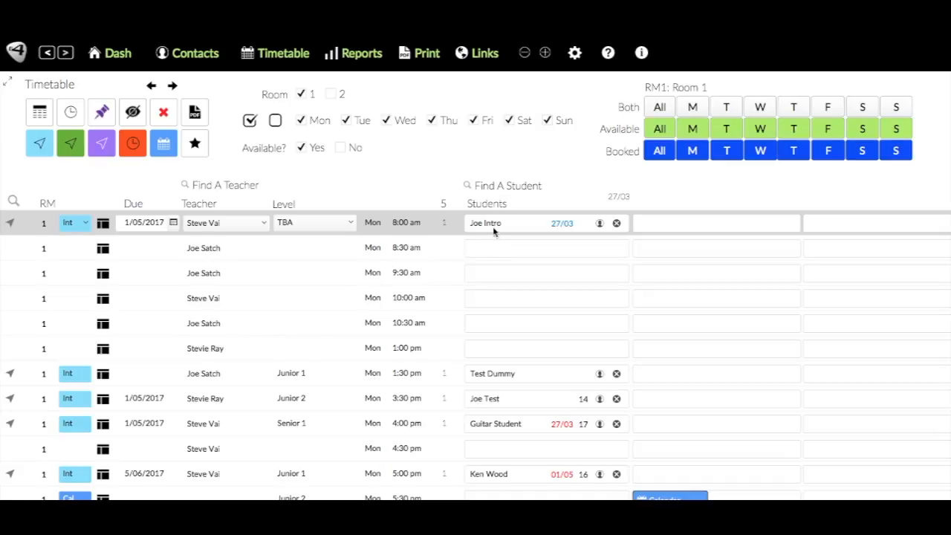
{"action": "mouse_move", "coordinate": [443, 229]}
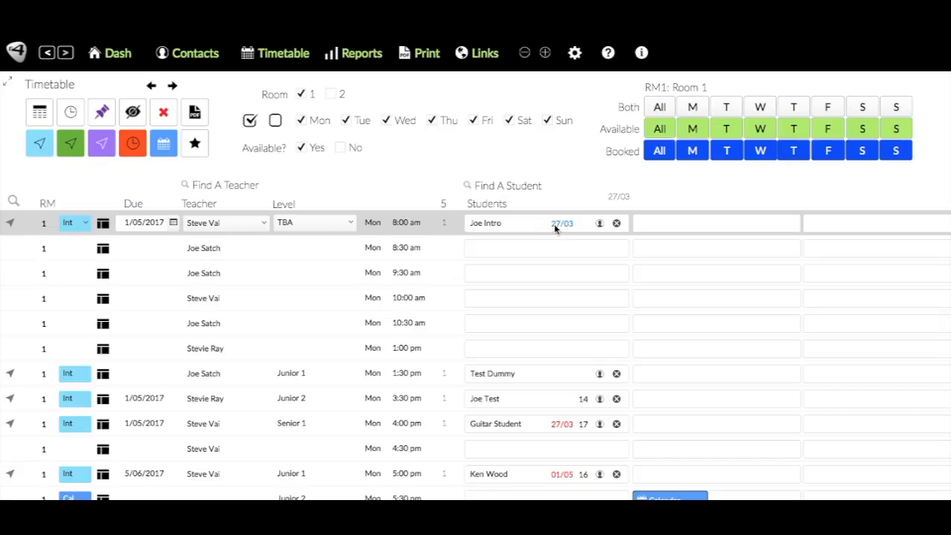
{"action": "mouse_move", "coordinate": [563, 433]}
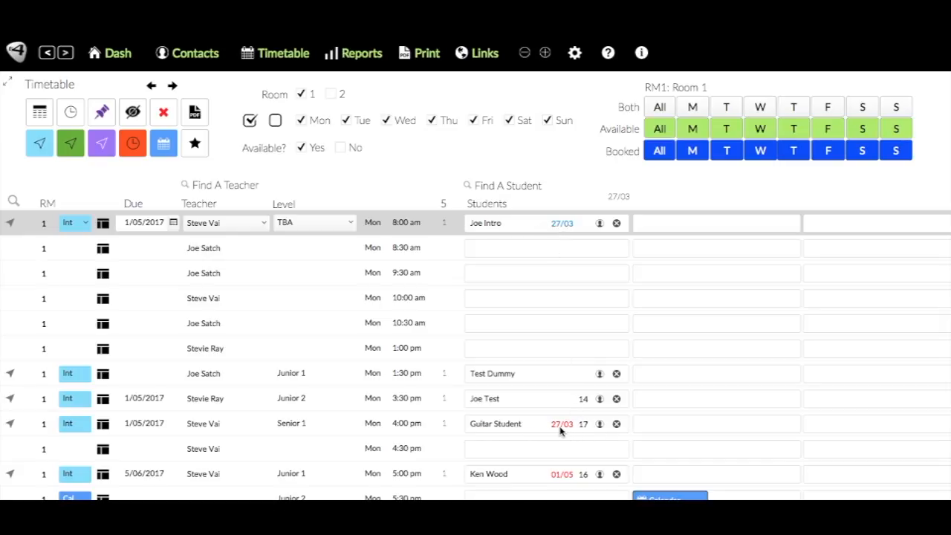
{"action": "mouse_move", "coordinate": [562, 242]}
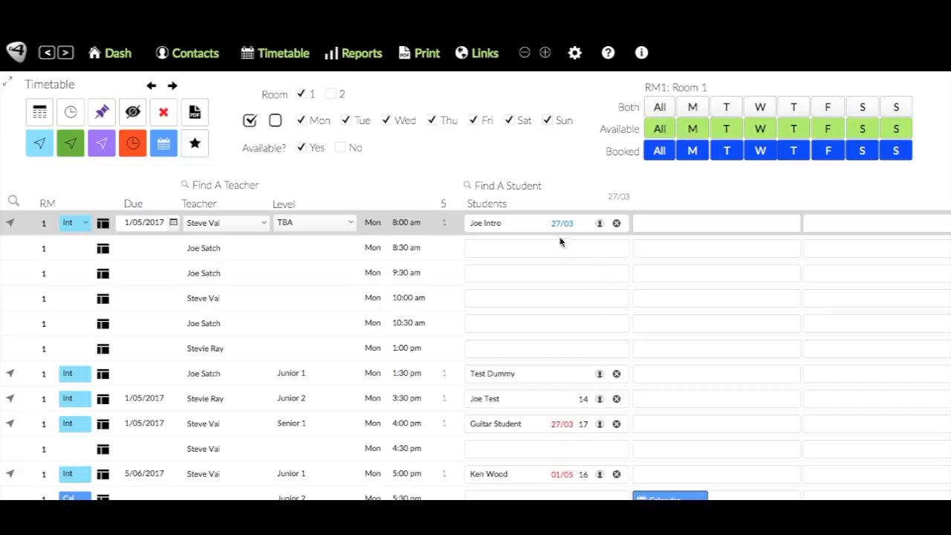
{"action": "mouse_move", "coordinate": [571, 428]}
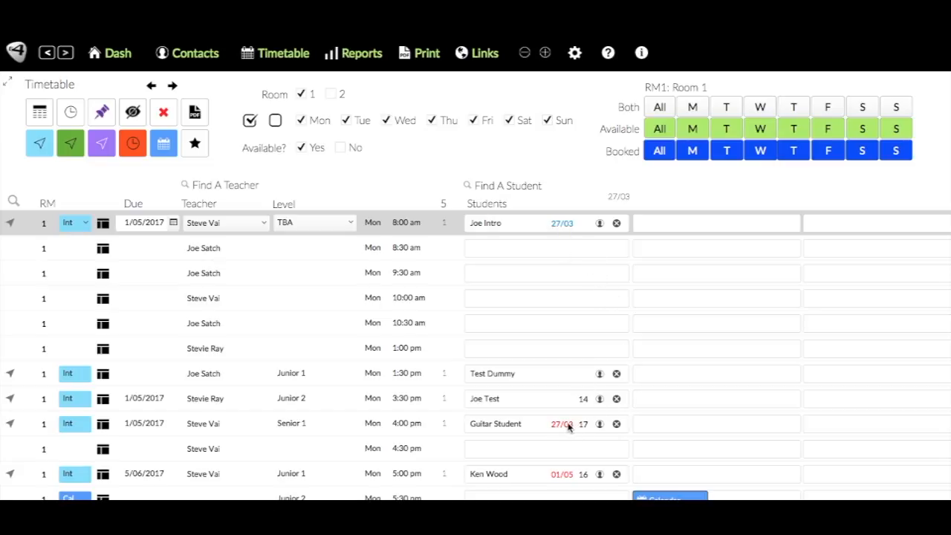
{"action": "mouse_move", "coordinate": [547, 236]}
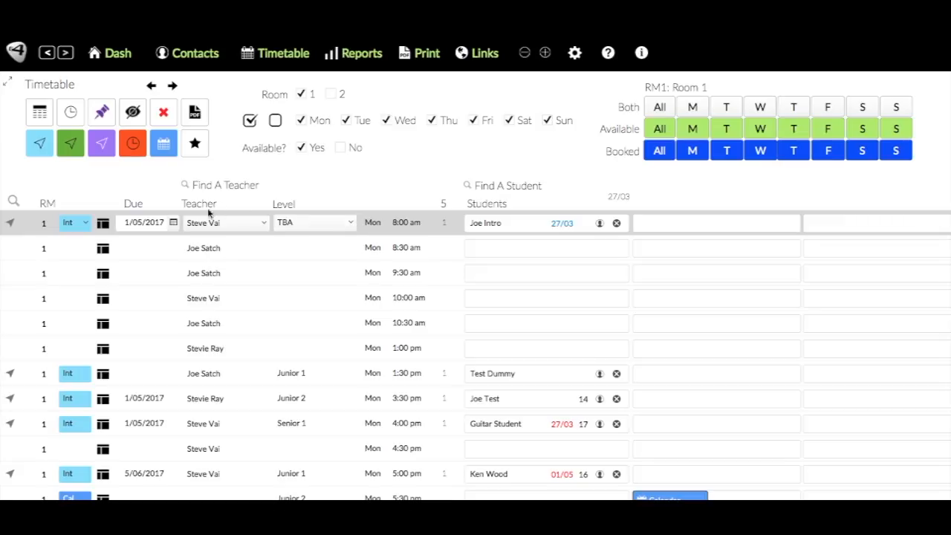
{"action": "mouse_move", "coordinate": [655, 222]}
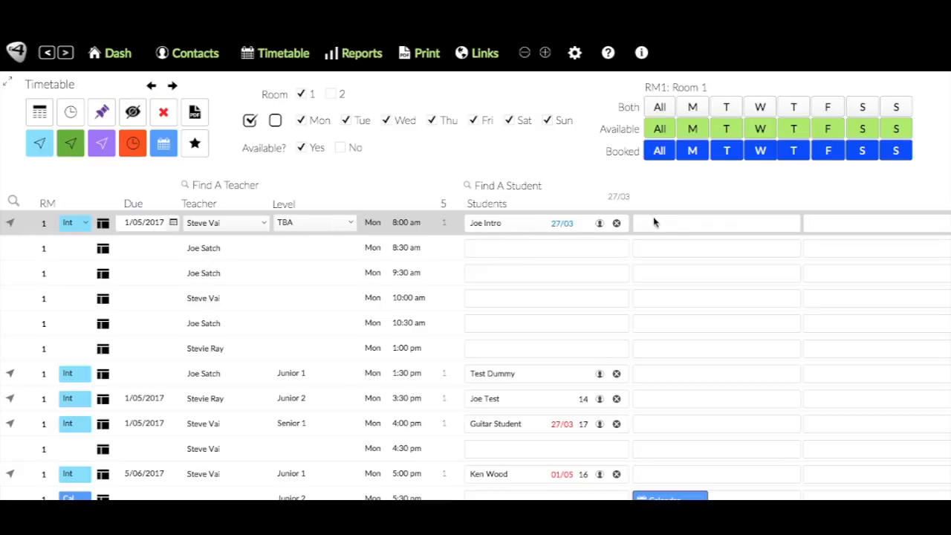
{"action": "mouse_move", "coordinate": [196, 219]}
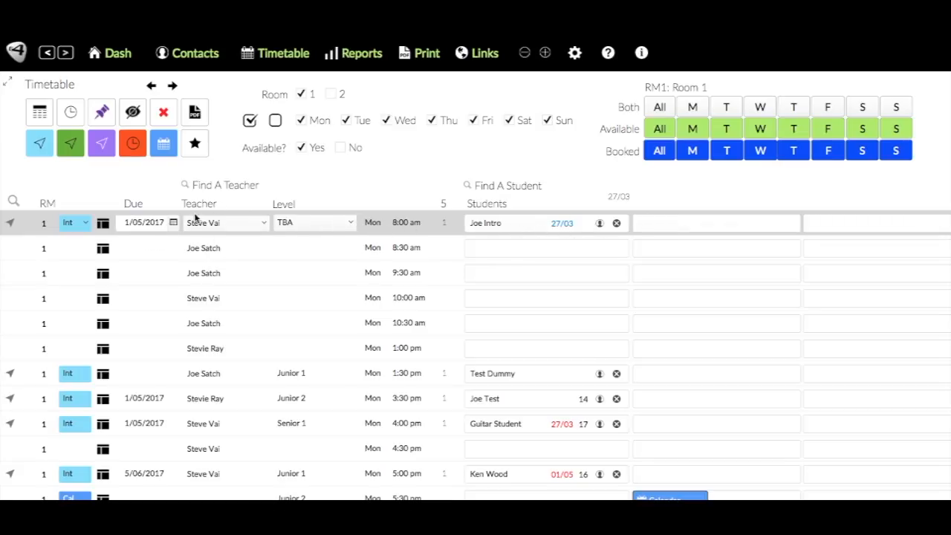
{"action": "mouse_move", "coordinate": [140, 235]}
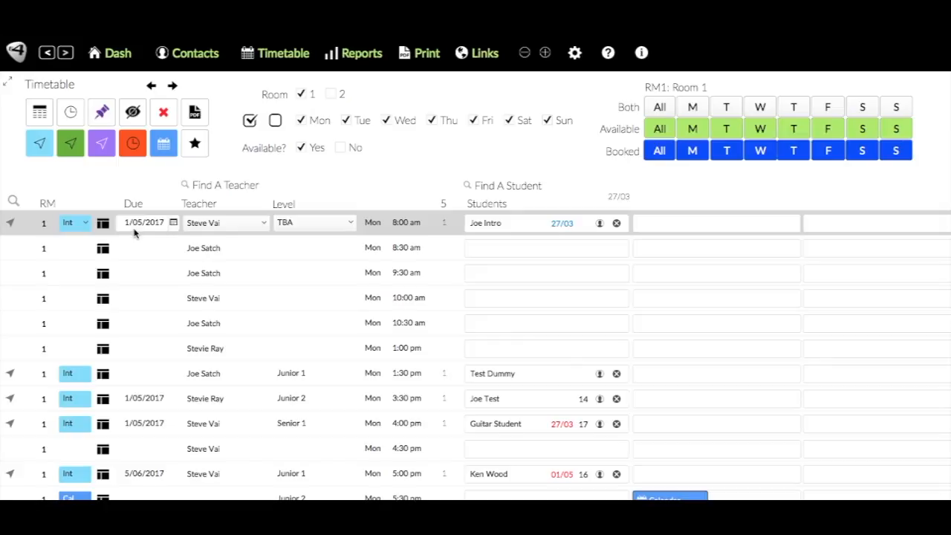
{"action": "mouse_move", "coordinate": [482, 238]}
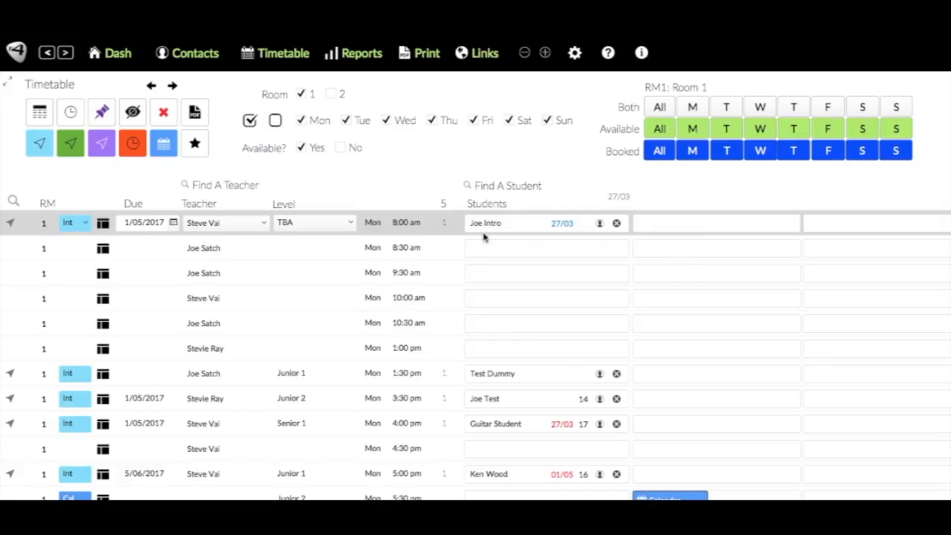
{"action": "mouse_move", "coordinate": [371, 223]}
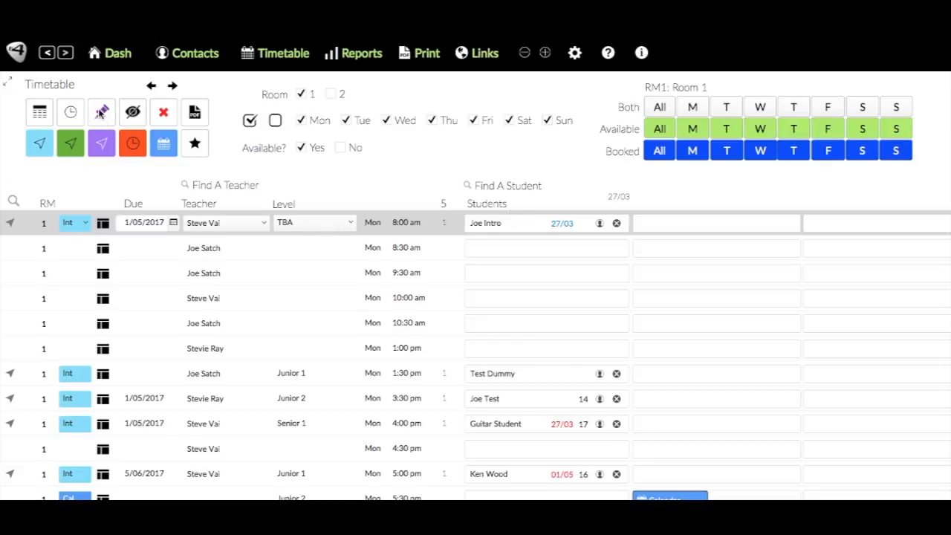
{"action": "mouse_move", "coordinate": [132, 143]}
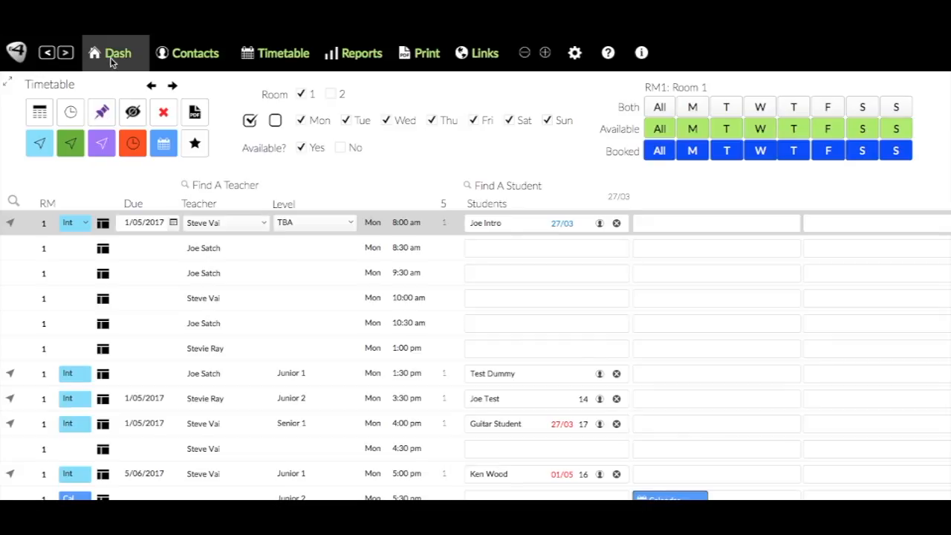
- From the dashboard, create a new Student contact named Joe Reserve
{"action": "left_click", "coordinate": [116, 54]}
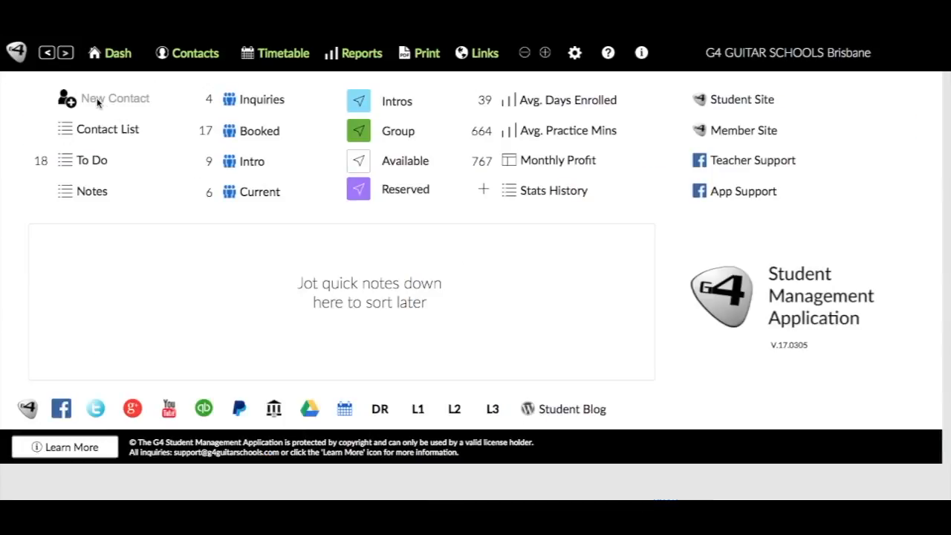
{"action": "left_click", "coordinate": [114, 98]}
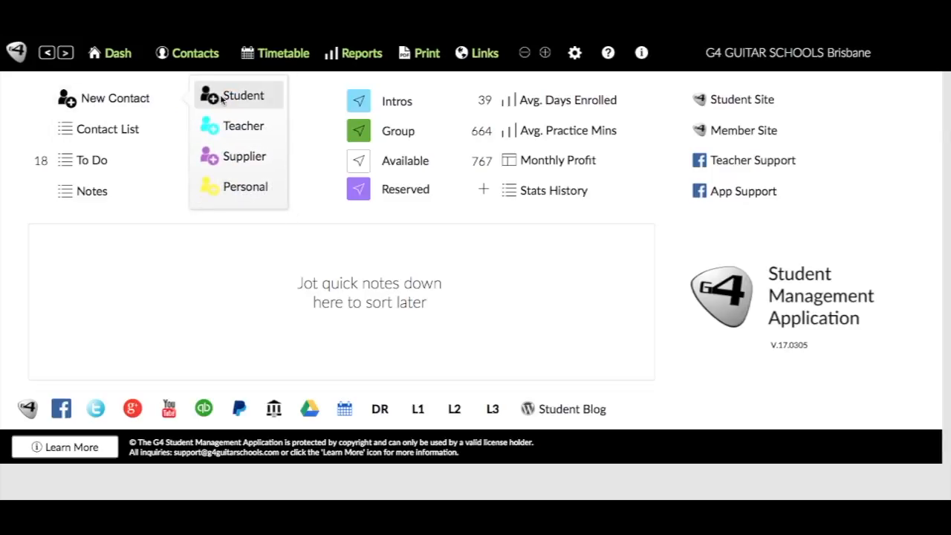
{"action": "left_click", "coordinate": [244, 95]}
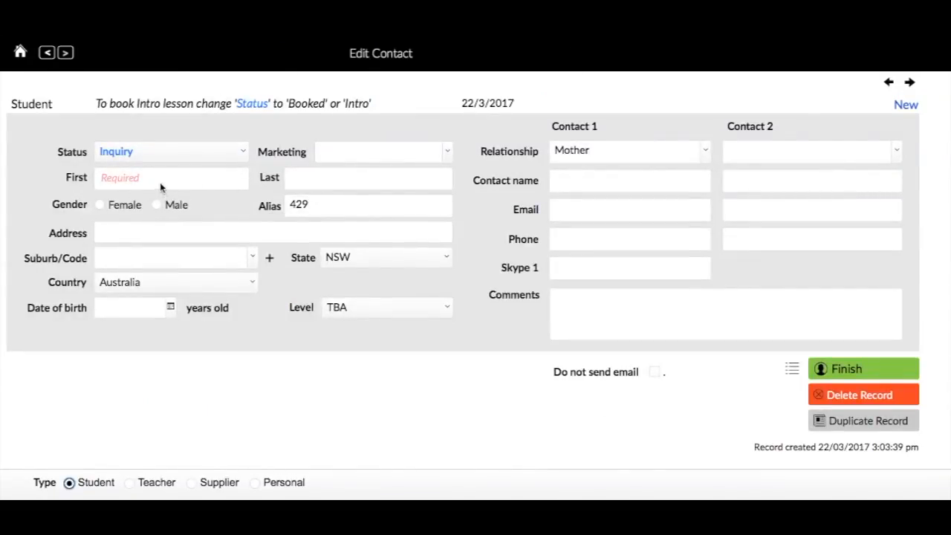
{"action": "type", "text": "Jo"}
{"action": "type", "text": "Res"}
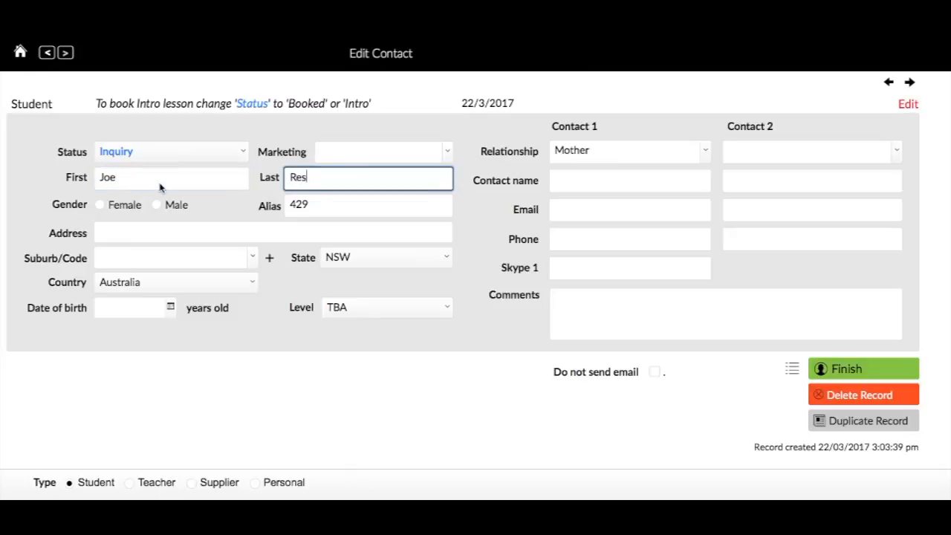
{"action": "type", "text": "erve"}
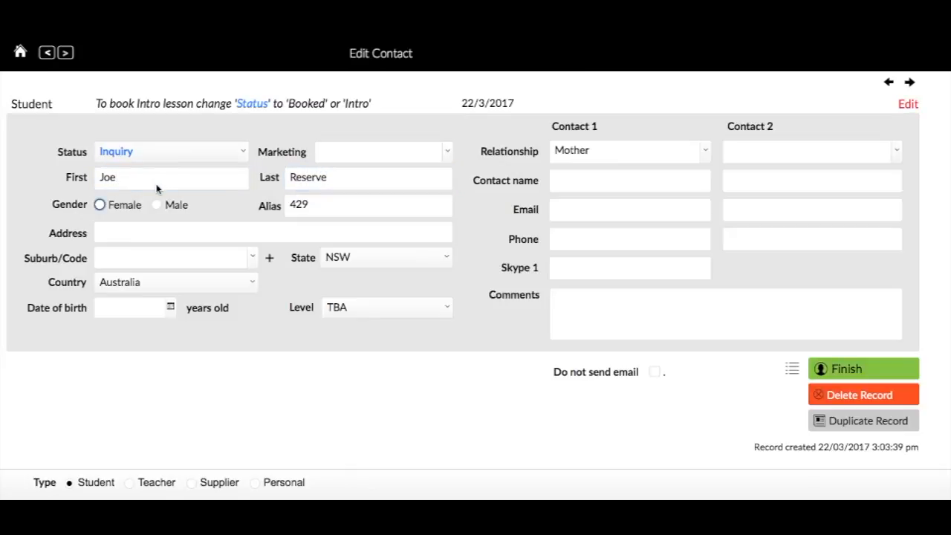
- Set Joe Reserve's status to Booked
{"action": "left_click", "coordinate": [170, 151]}
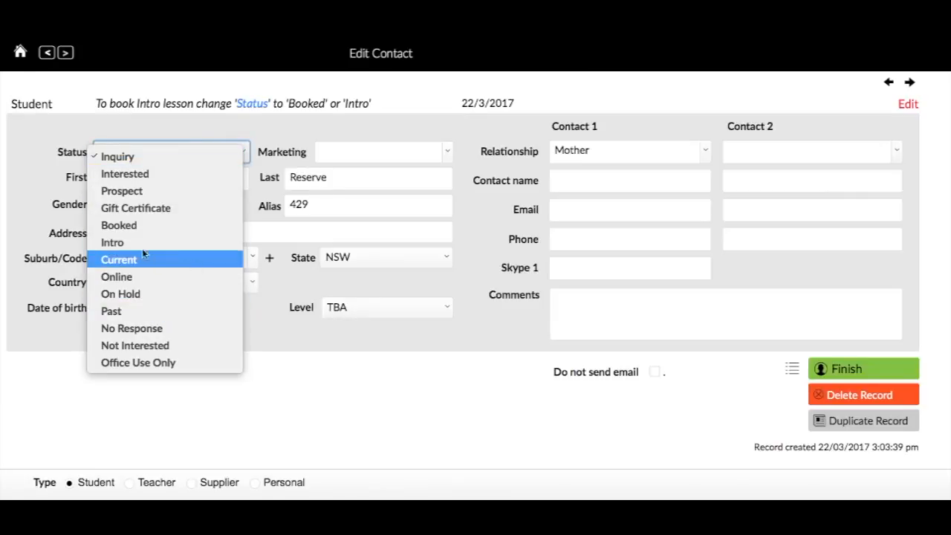
{"action": "left_click", "coordinate": [118, 225]}
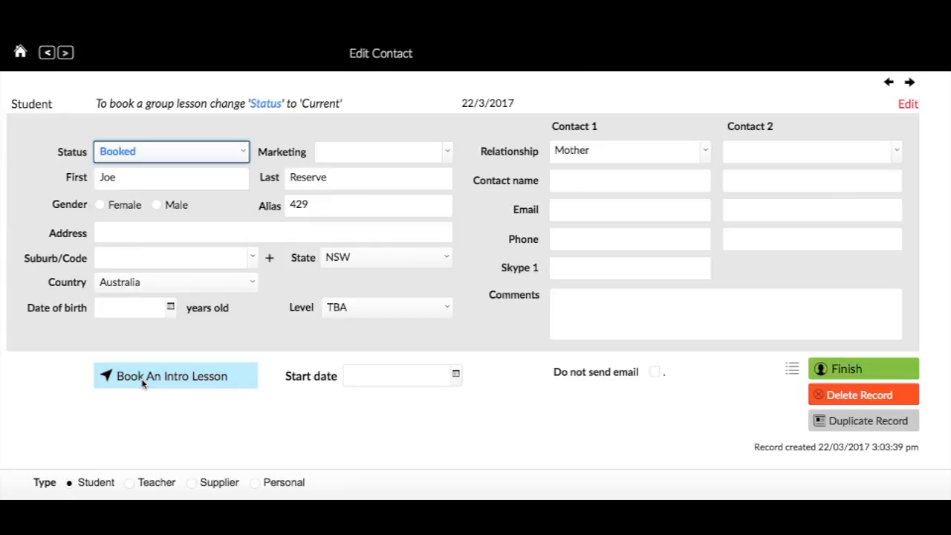
- Start booking Joe Reserve's intro lesson to show the Select A Day/Time slot list
{"action": "left_click", "coordinate": [172, 376]}
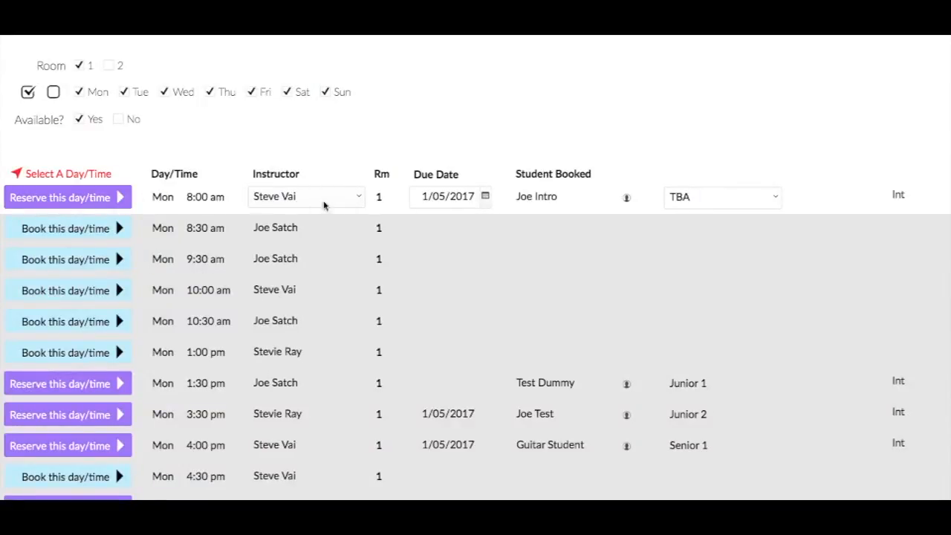
{"action": "mouse_move", "coordinate": [187, 202]}
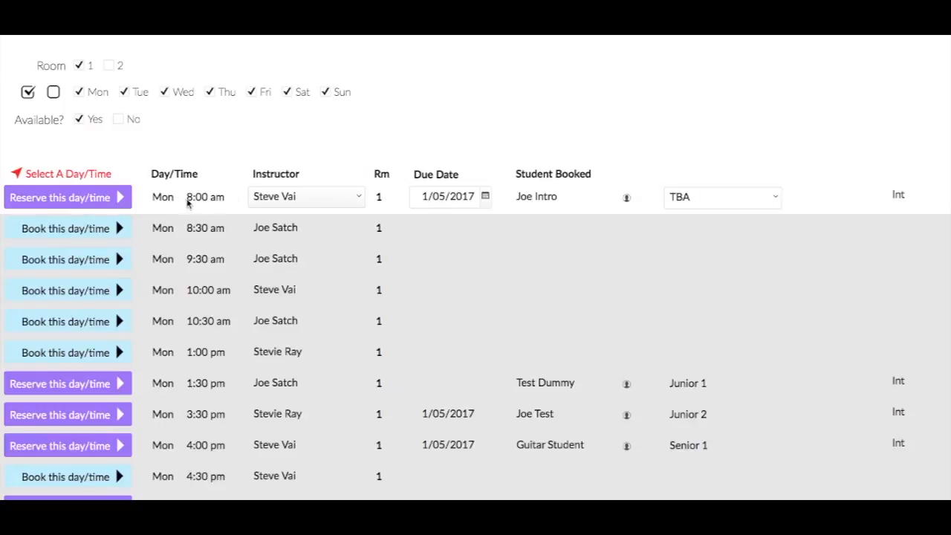
{"action": "mouse_move", "coordinate": [459, 205]}
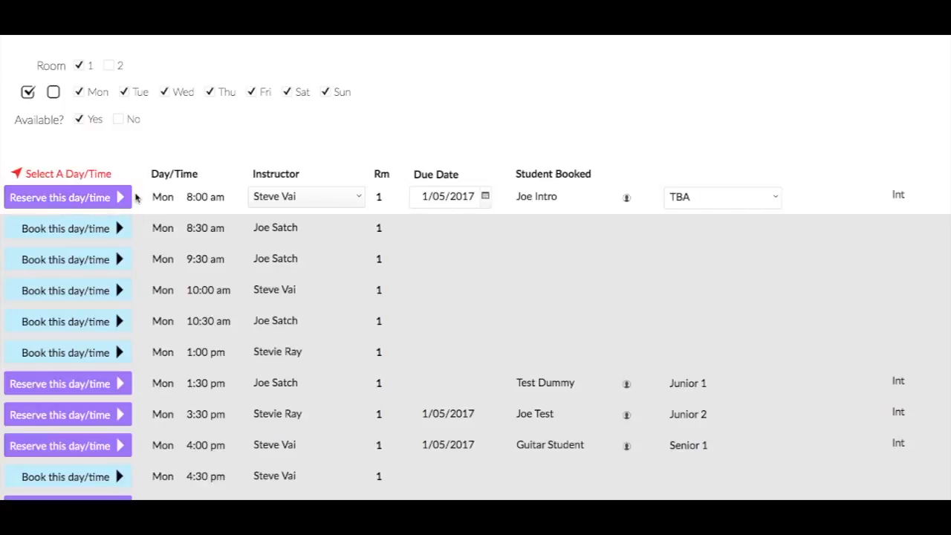
{"action": "mouse_move", "coordinate": [67, 196]}
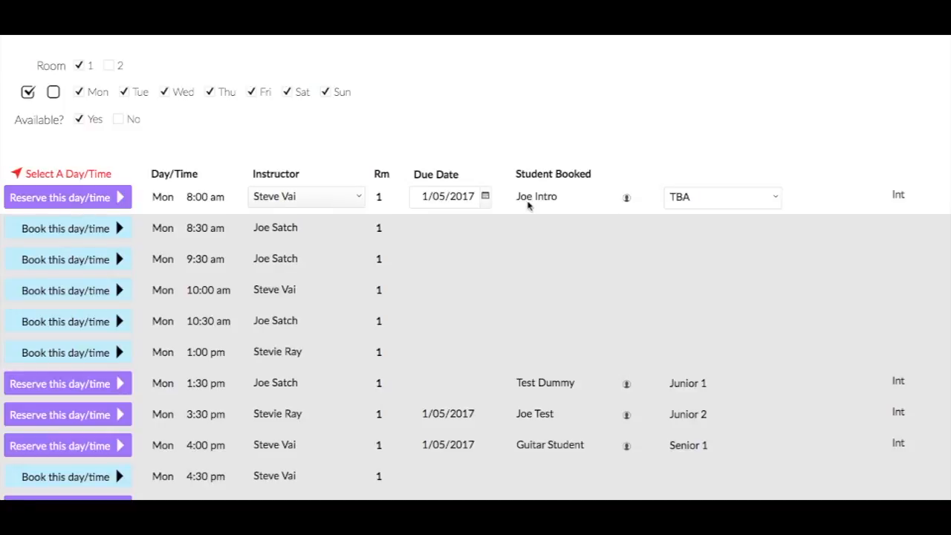
{"action": "mouse_move", "coordinate": [59, 196]}
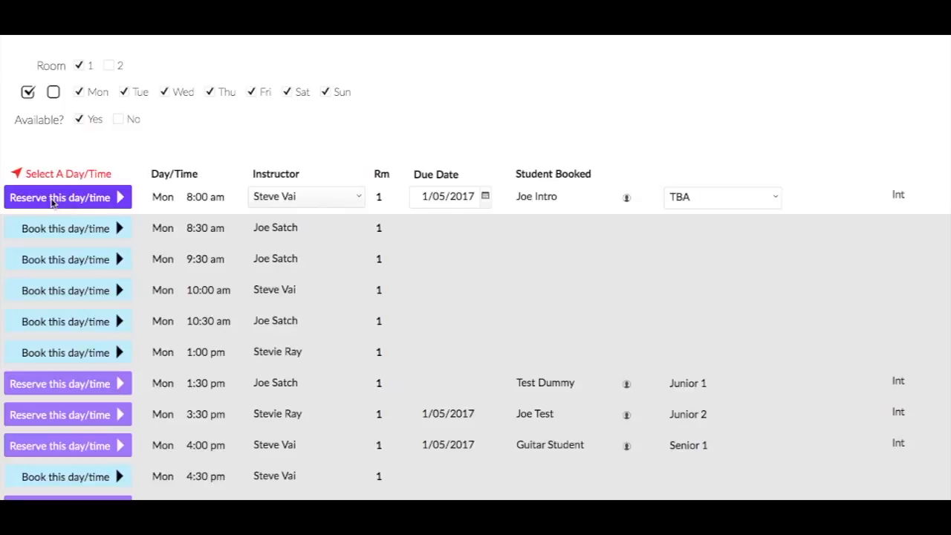
- Reserve the taken Monday 8:00 am room 1 slot for Joe Reserve and check its 1/05/2017 start date
{"action": "left_click", "coordinate": [60, 197]}
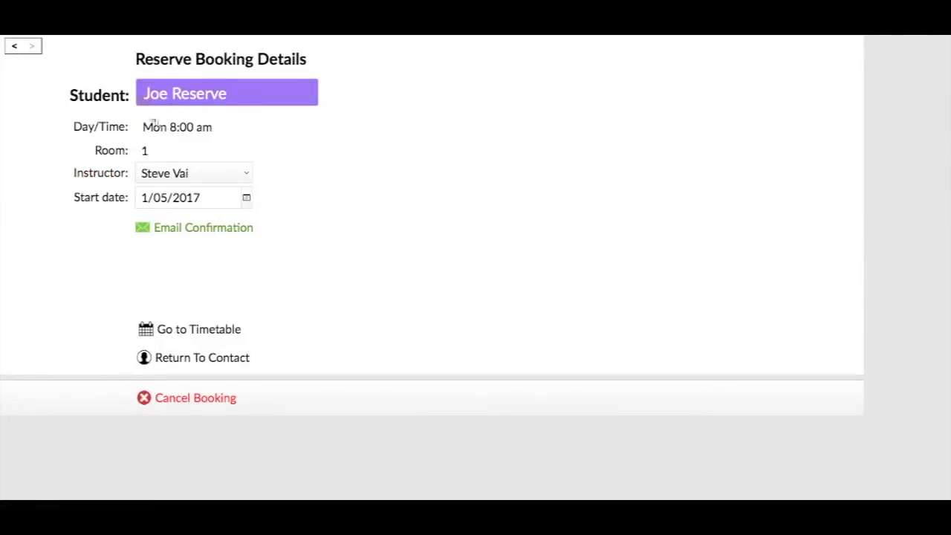
{"action": "mouse_move", "coordinate": [160, 149]}
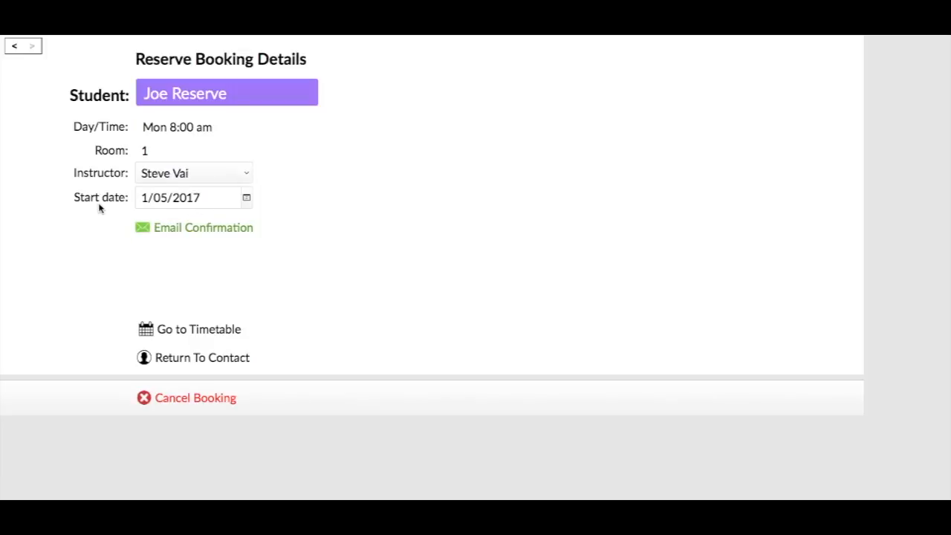
{"action": "mouse_move", "coordinate": [200, 205]}
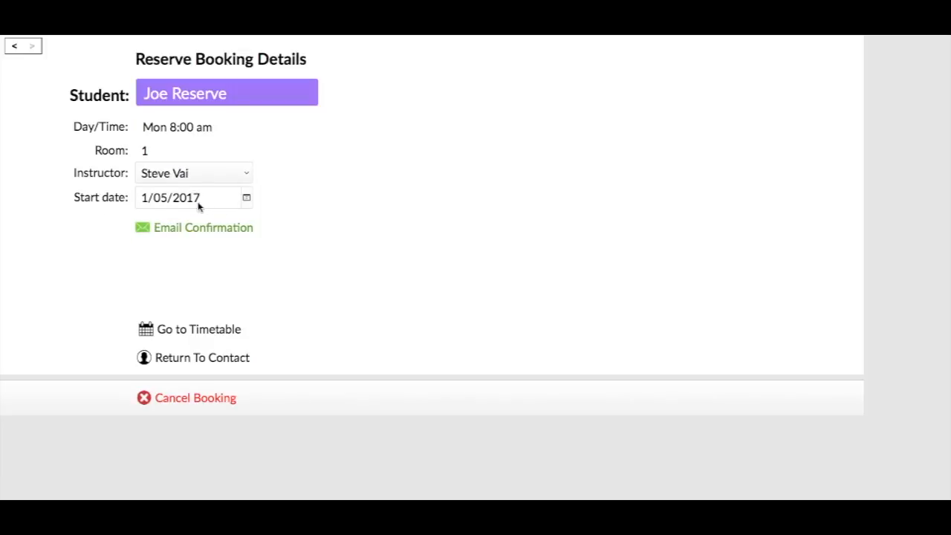
{"action": "mouse_move", "coordinate": [322, 223]}
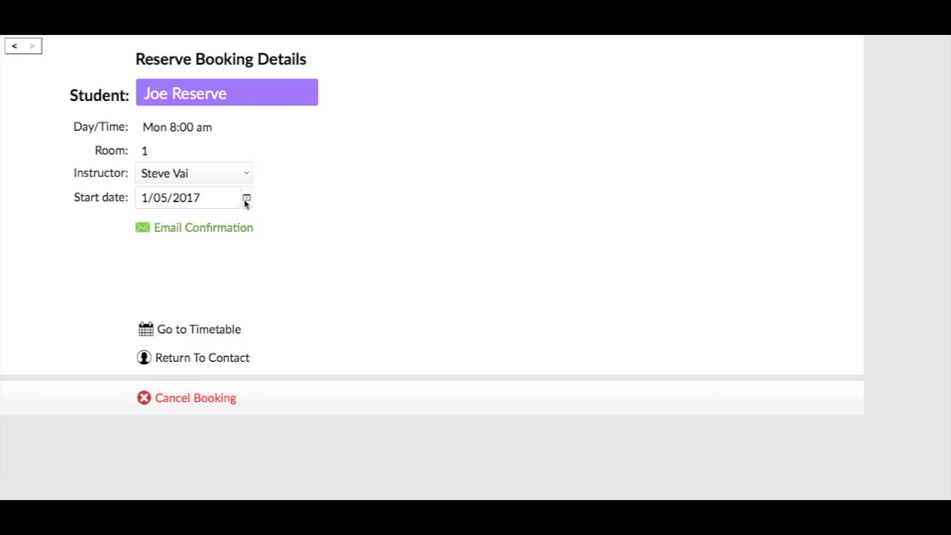
{"action": "left_click", "coordinate": [247, 199]}
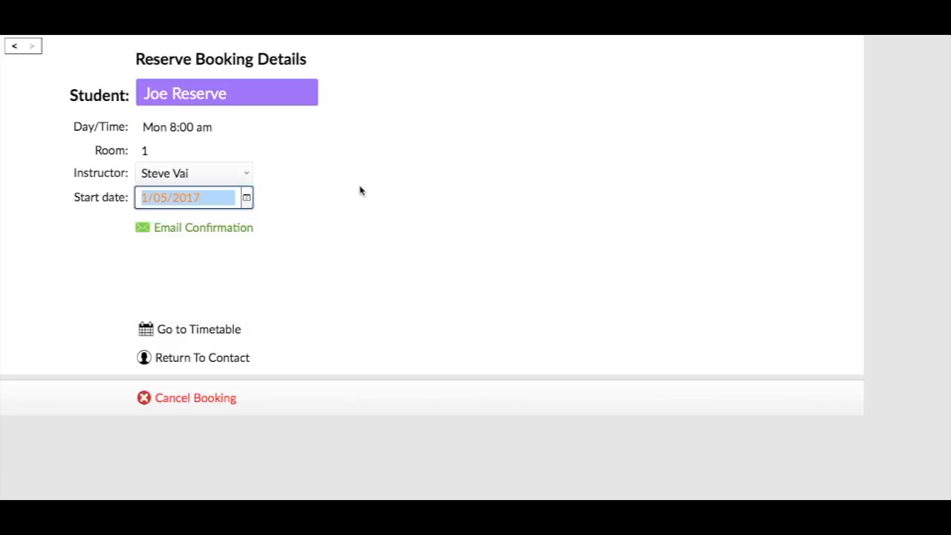
{"action": "mouse_move", "coordinate": [151, 240]}
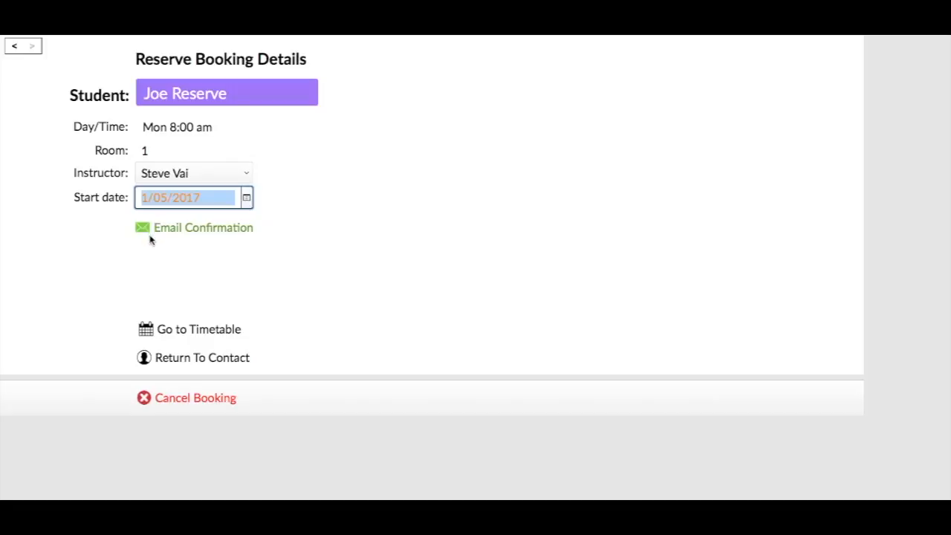
{"action": "mouse_move", "coordinate": [162, 336]}
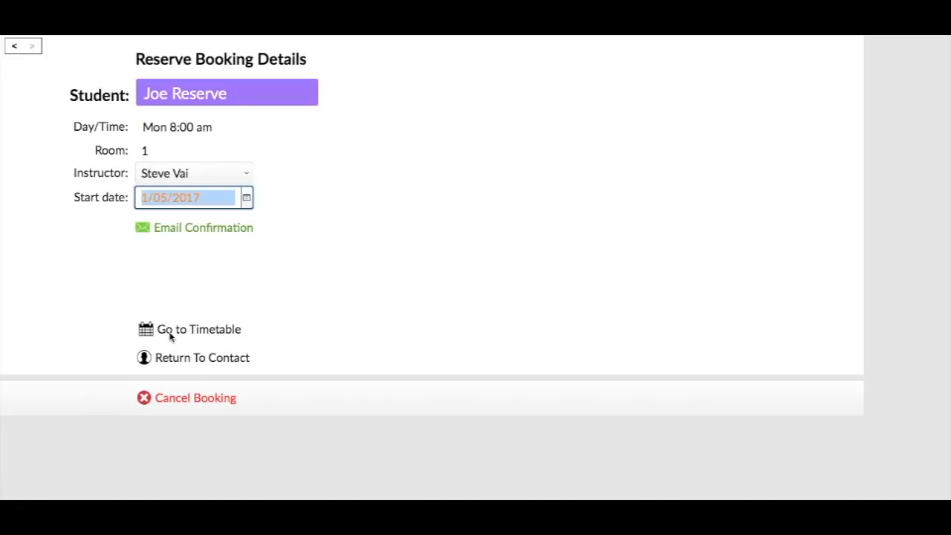
{"action": "mouse_move", "coordinate": [146, 333]}
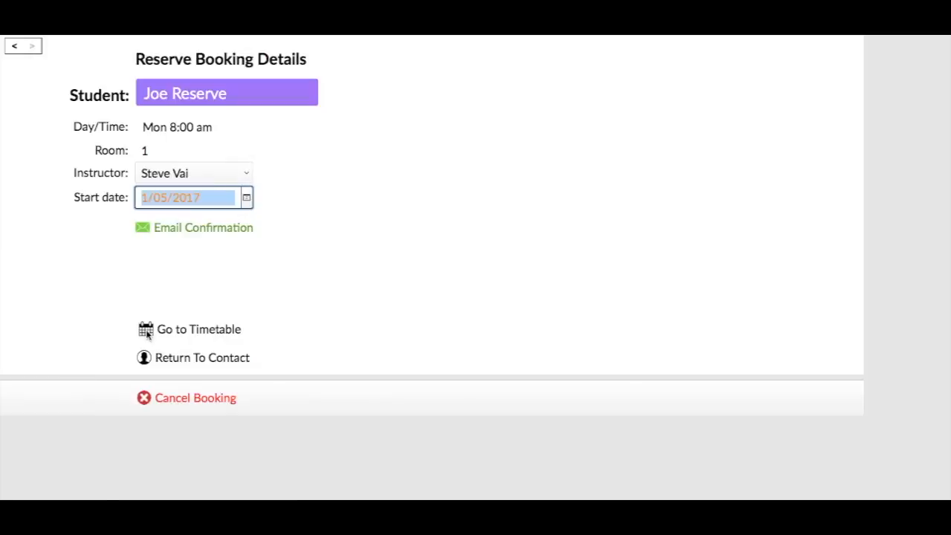
- Go to the timetable showing Joe Reserve queued behind Joe Intro at Monday 8:00 am
{"action": "left_click", "coordinate": [199, 330]}
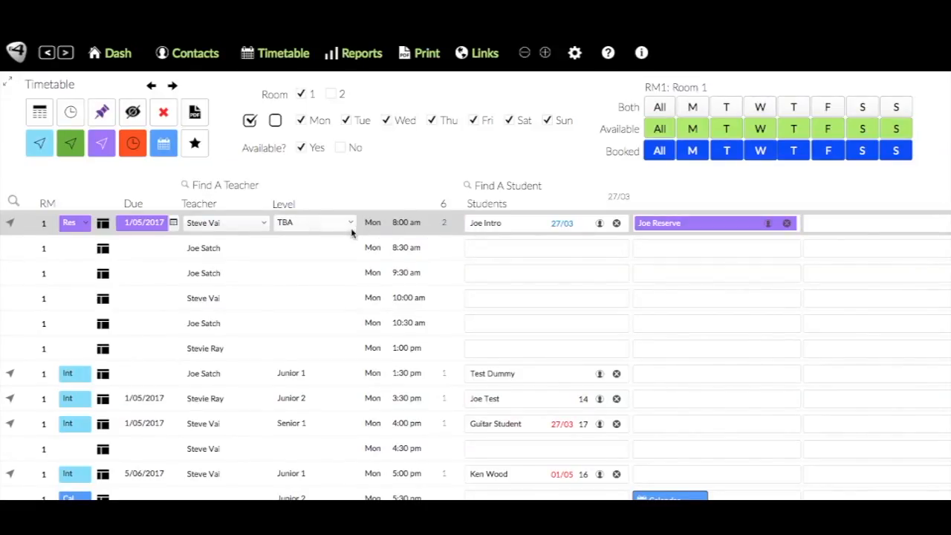
{"action": "mouse_move", "coordinate": [530, 226]}
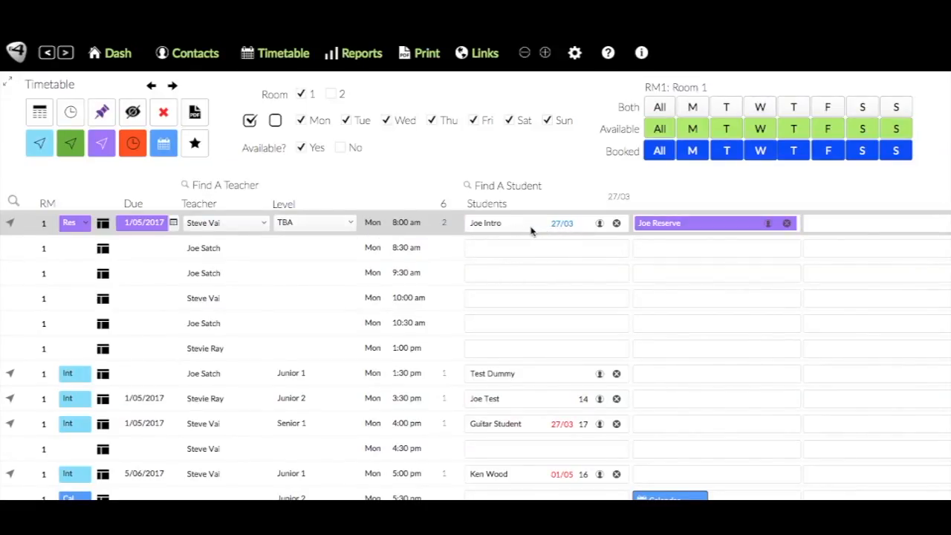
{"action": "mouse_move", "coordinate": [198, 202]}
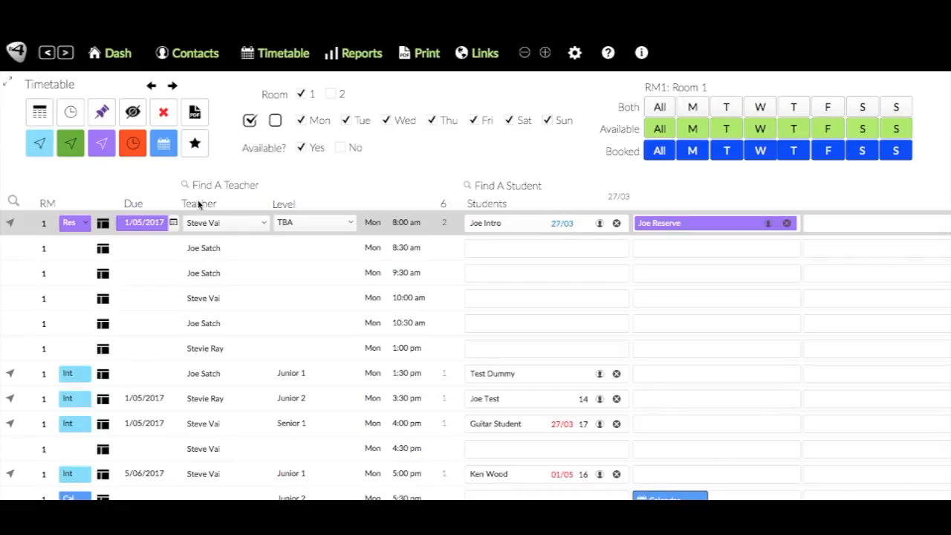
{"action": "mouse_move", "coordinate": [686, 226]}
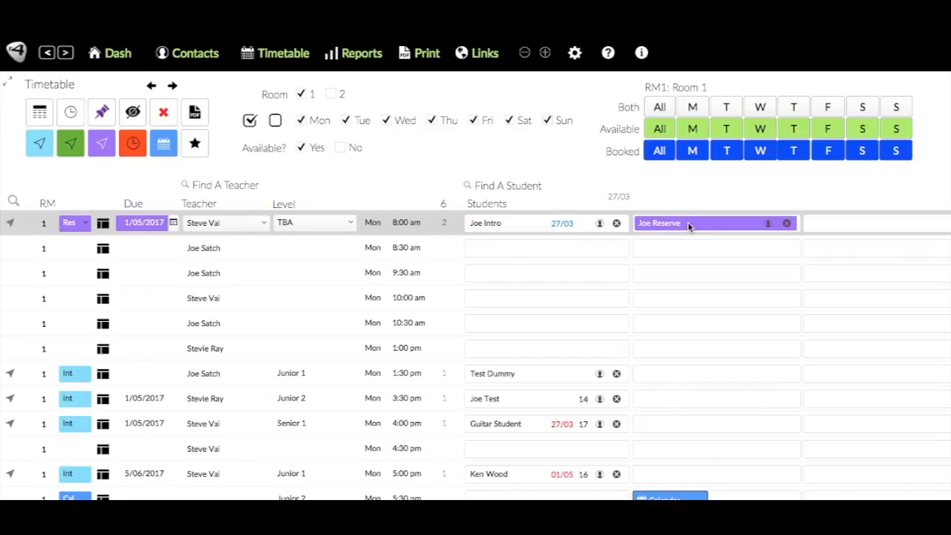
{"action": "mouse_move", "coordinate": [666, 231]}
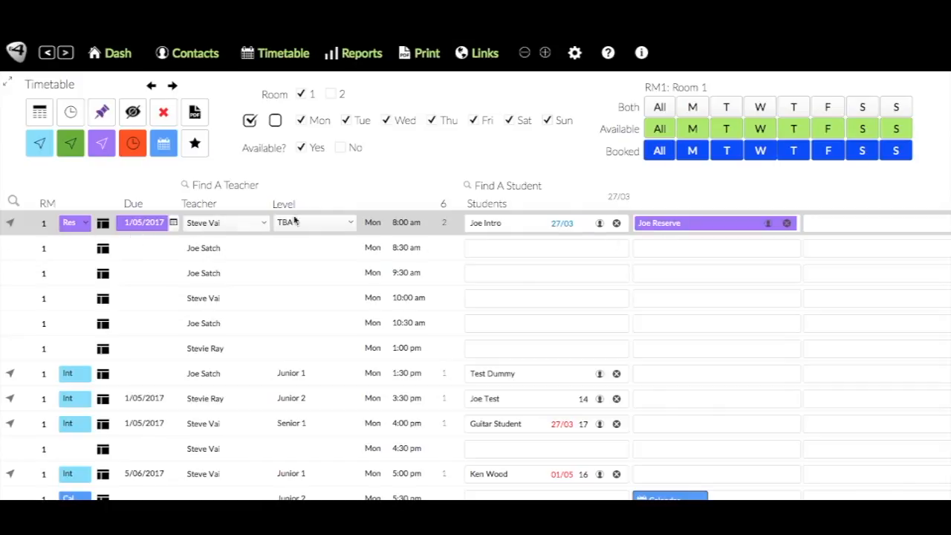
{"action": "mouse_move", "coordinate": [710, 229]}
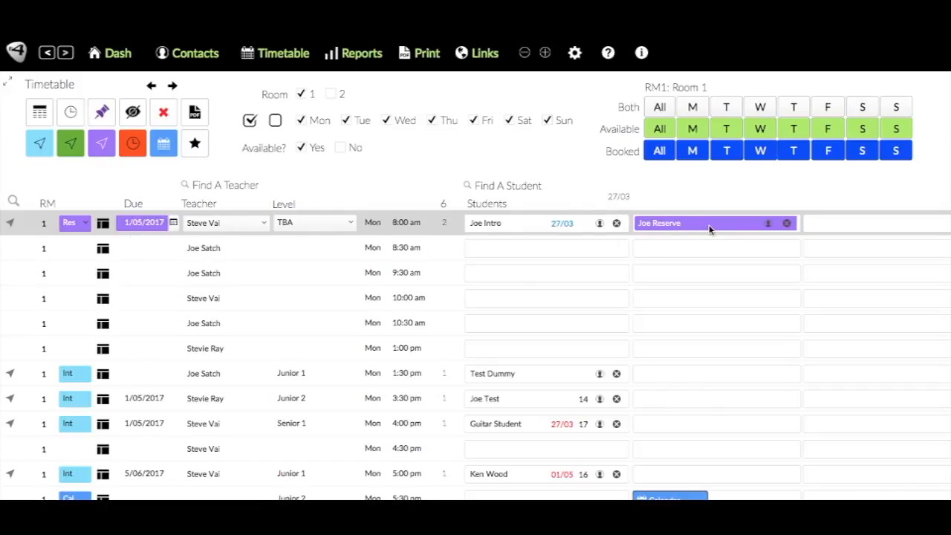
{"action": "mouse_move", "coordinate": [601, 241]}
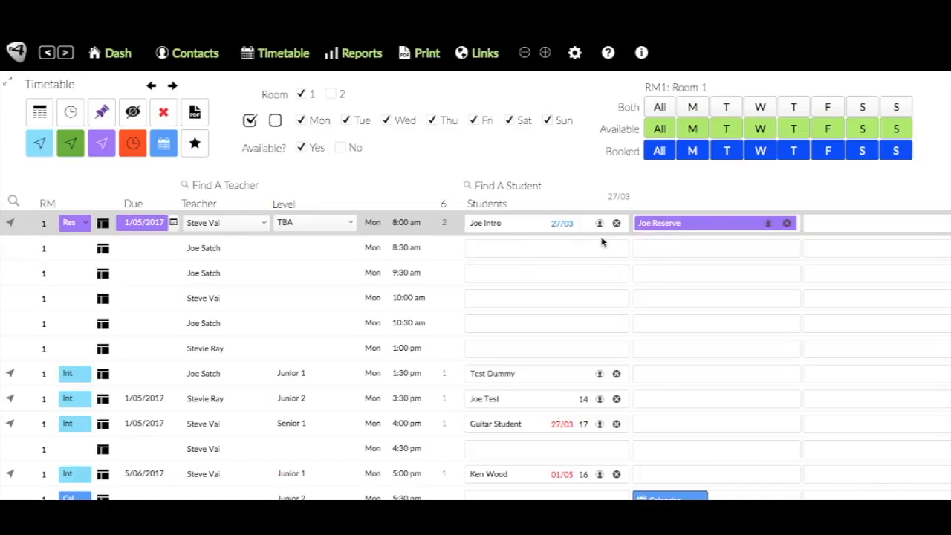
{"action": "mouse_move", "coordinate": [595, 239]}
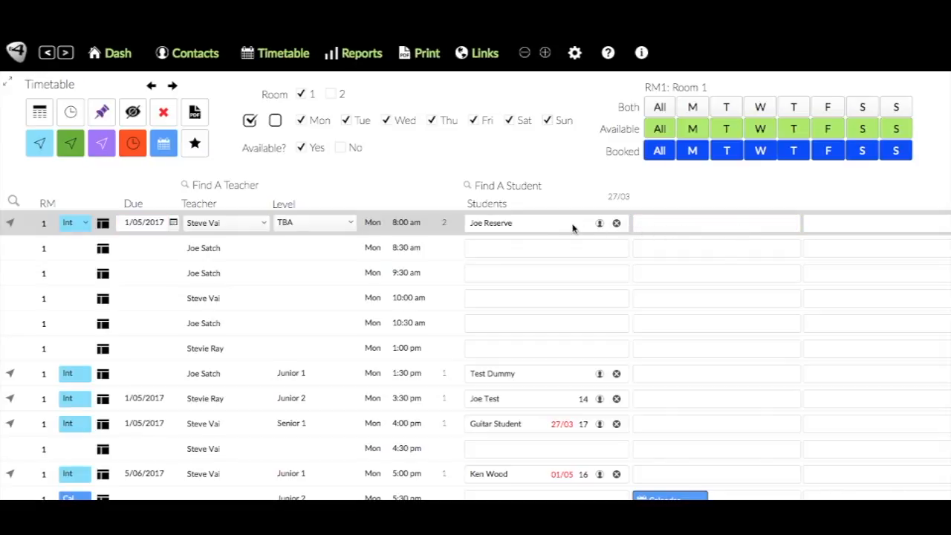
{"action": "mouse_move", "coordinate": [523, 223]}
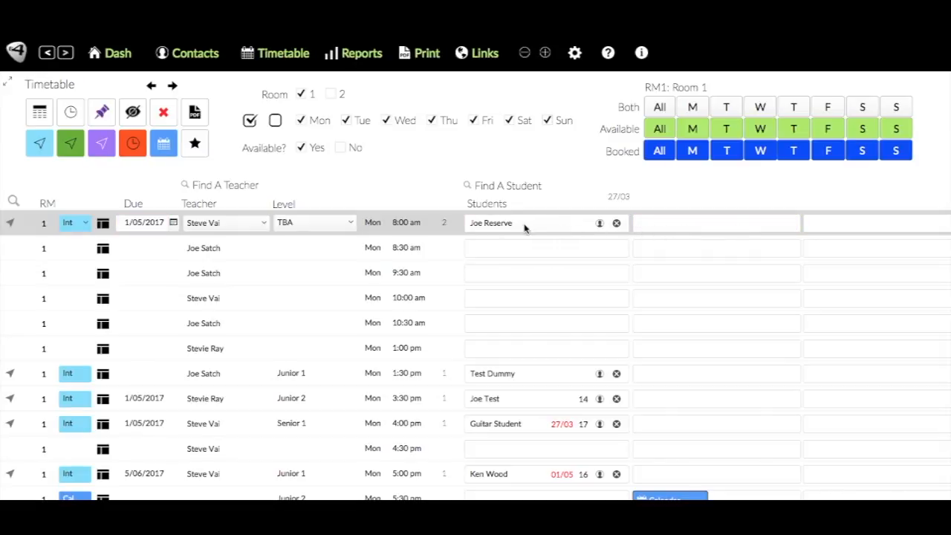
{"action": "mouse_move", "coordinate": [220, 321]}
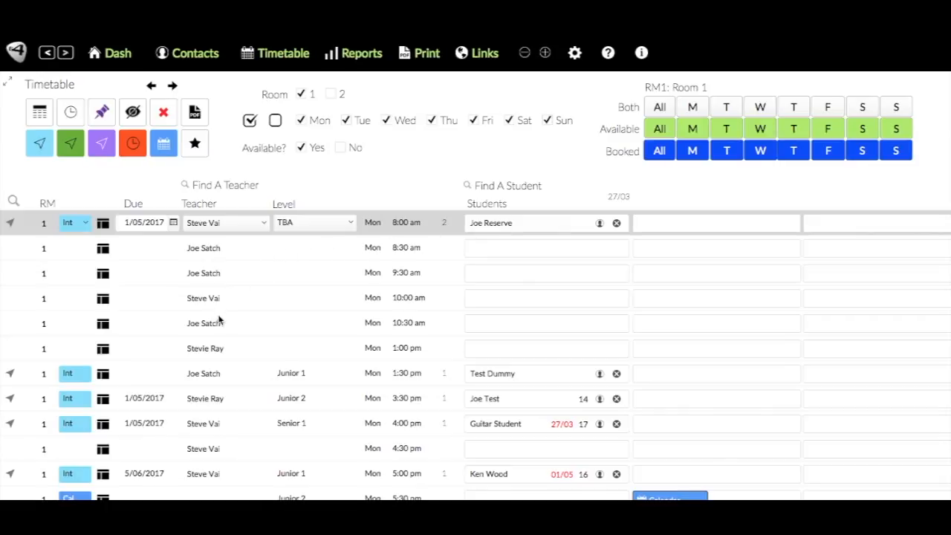
{"action": "mouse_move", "coordinate": [392, 263]}
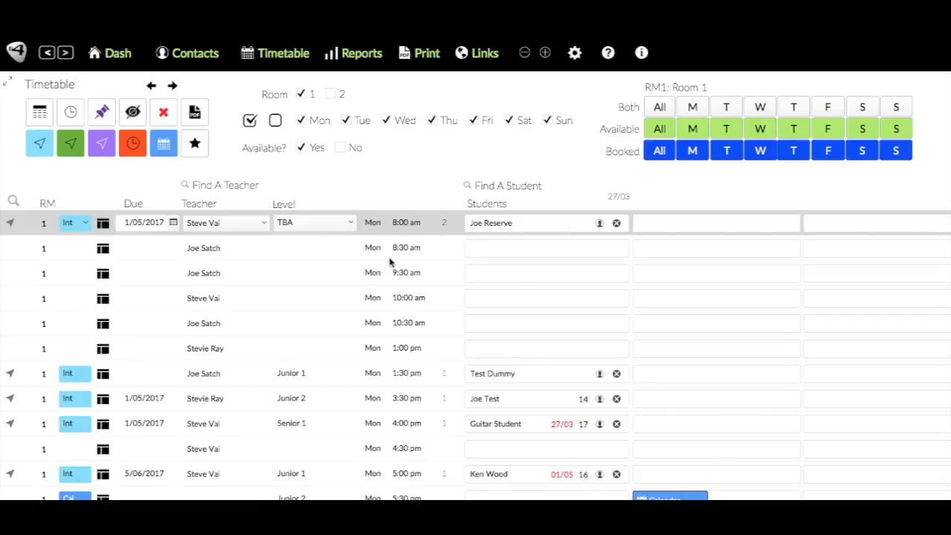
{"action": "mouse_move", "coordinate": [641, 222]}
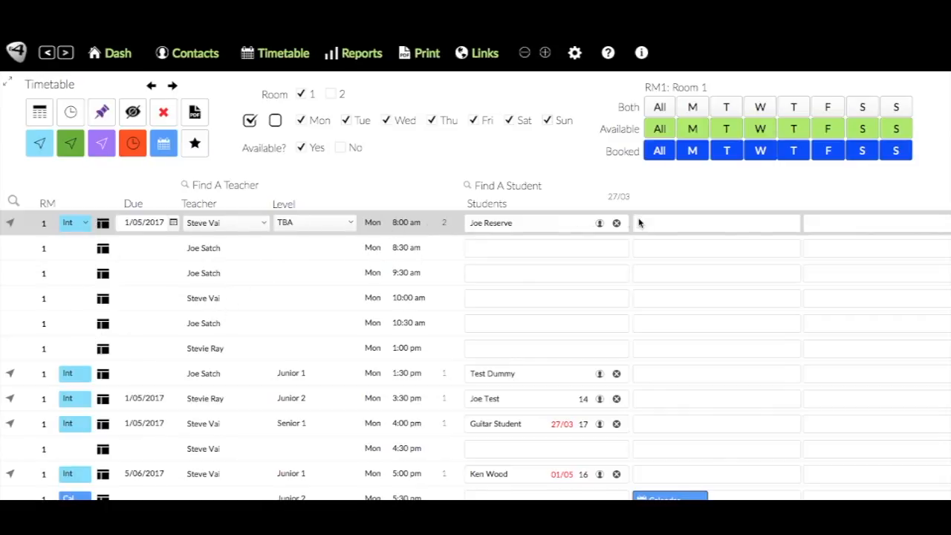
{"action": "mouse_move", "coordinate": [513, 223]}
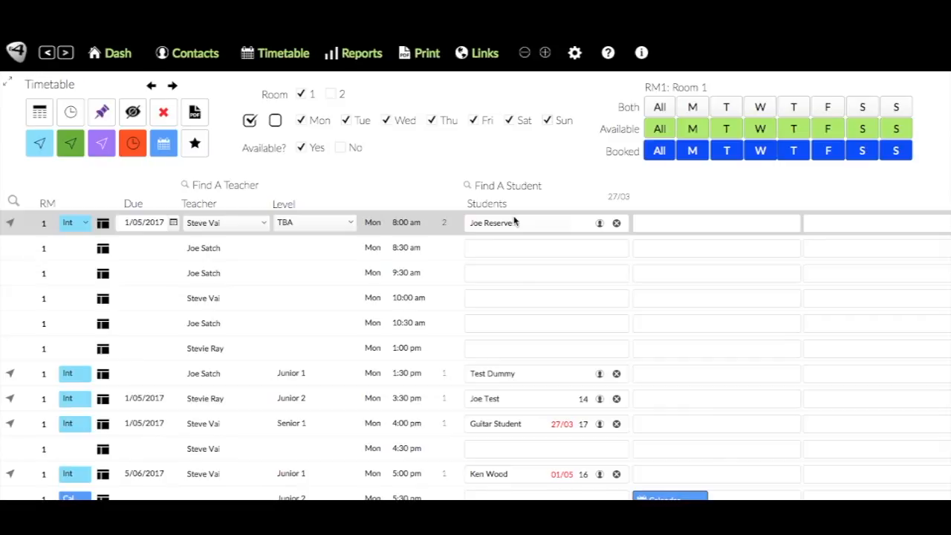
{"action": "mouse_move", "coordinate": [514, 354]}
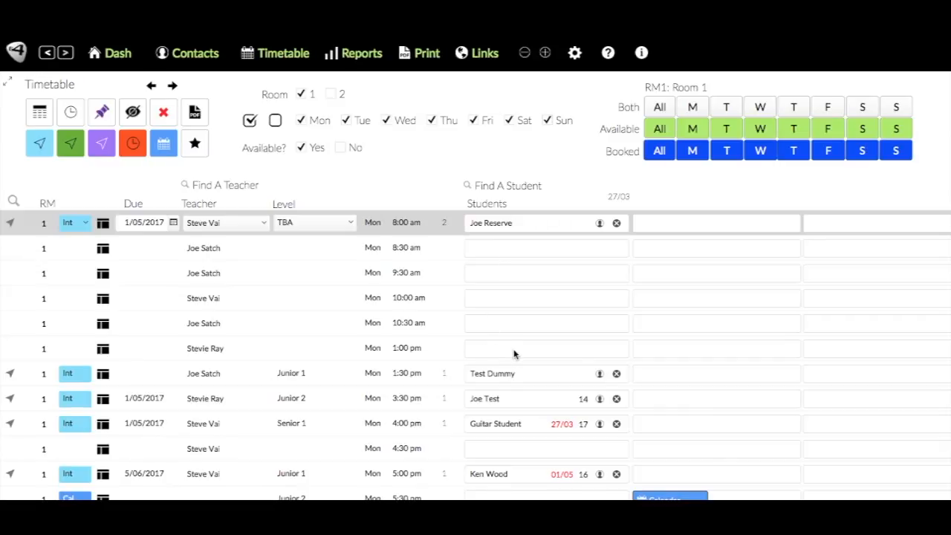